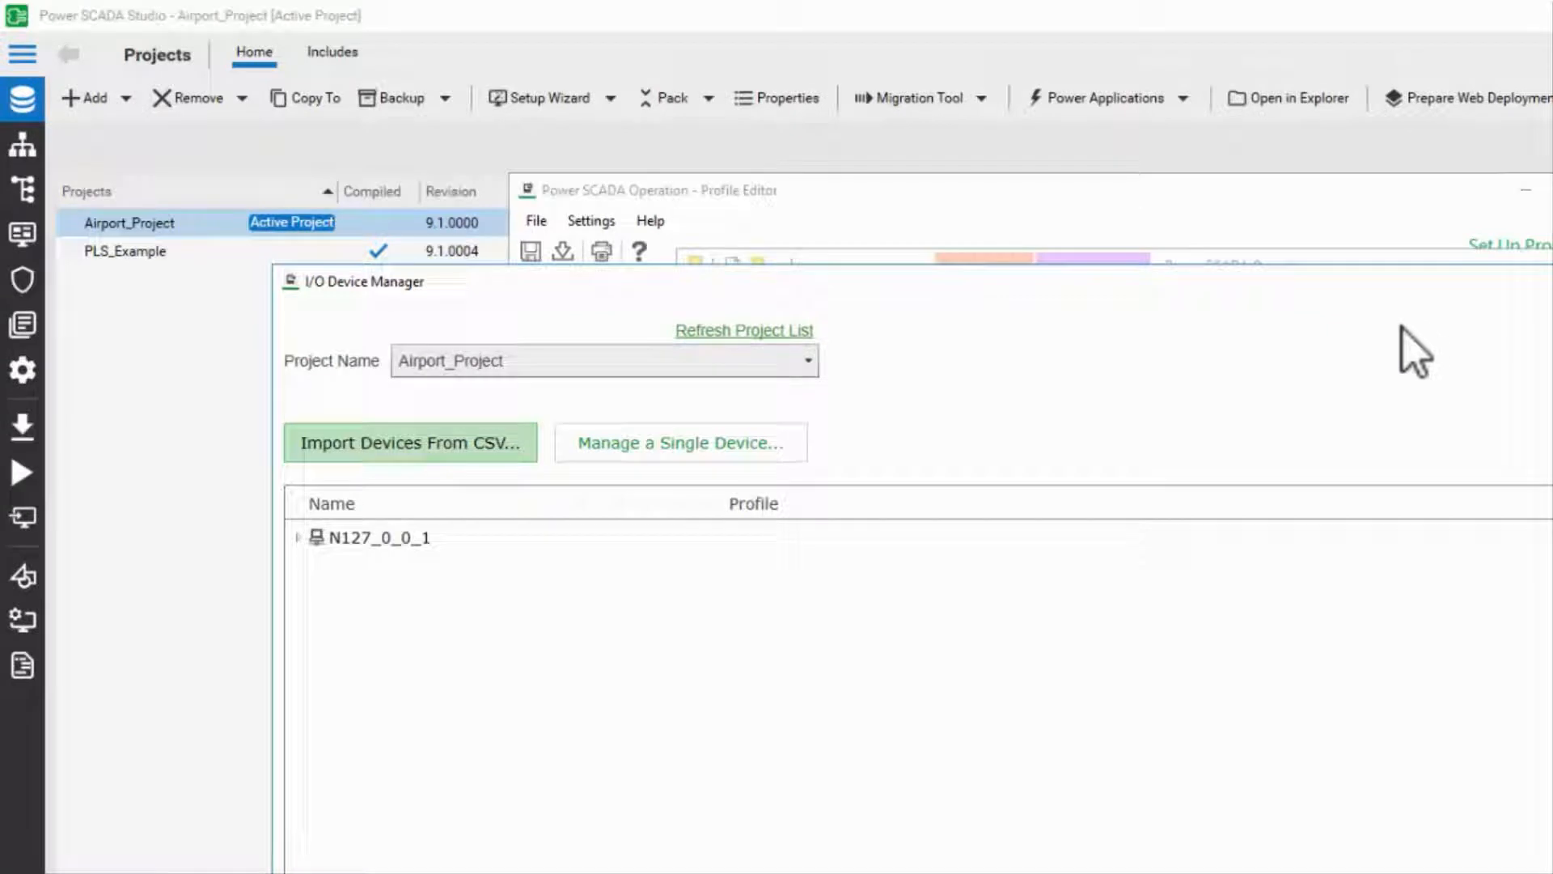
mouse_move(837, 386)
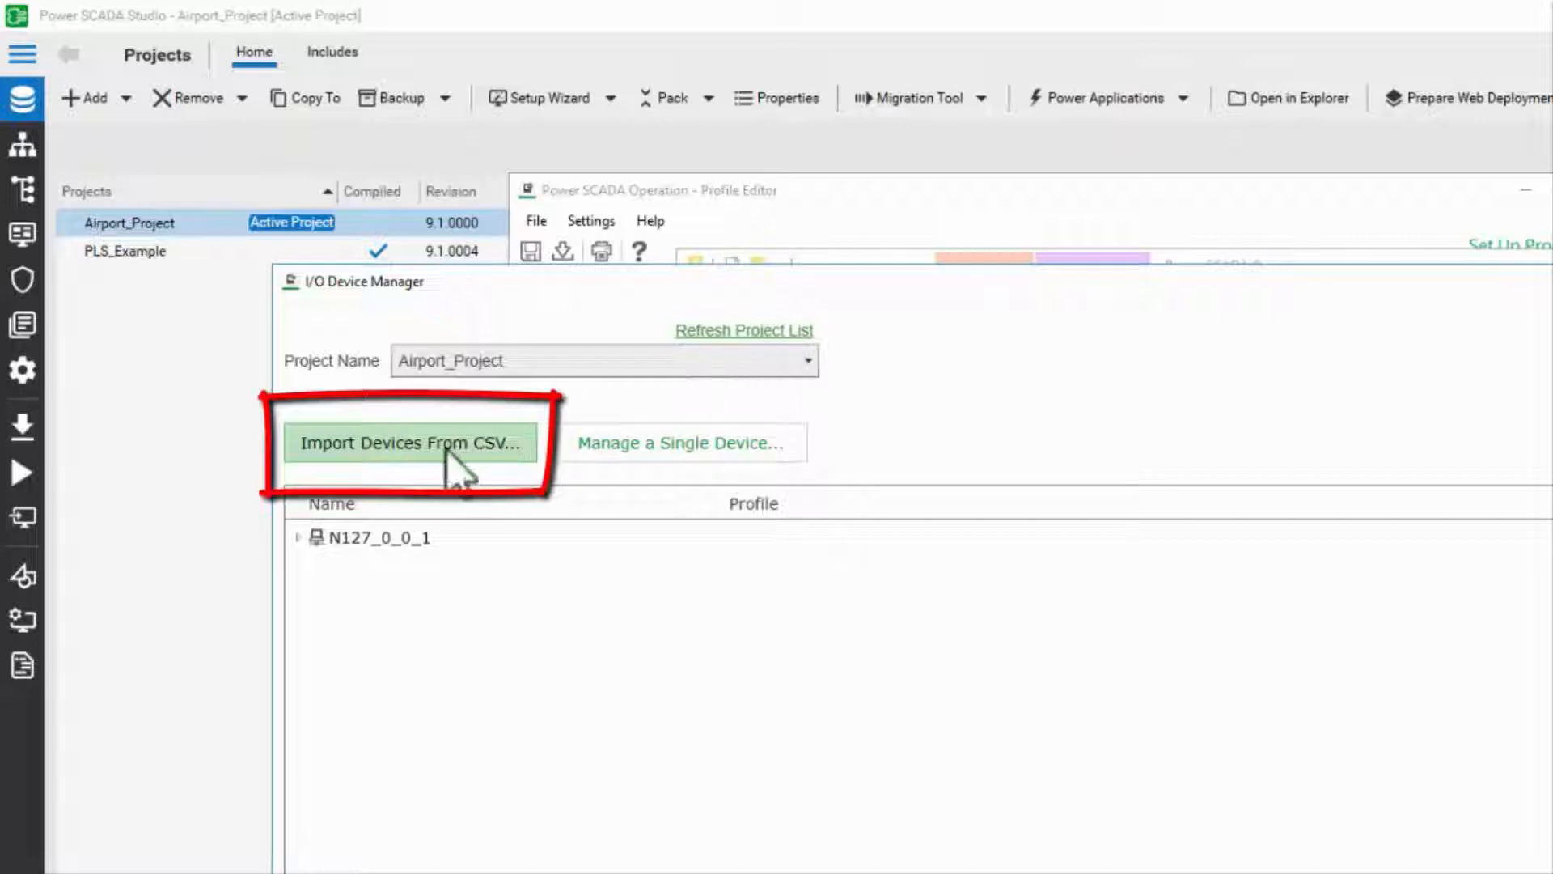
Start a CSV device import for Airport_Project and choose Airport_Devices.csv as the input file.
left_click(410, 442)
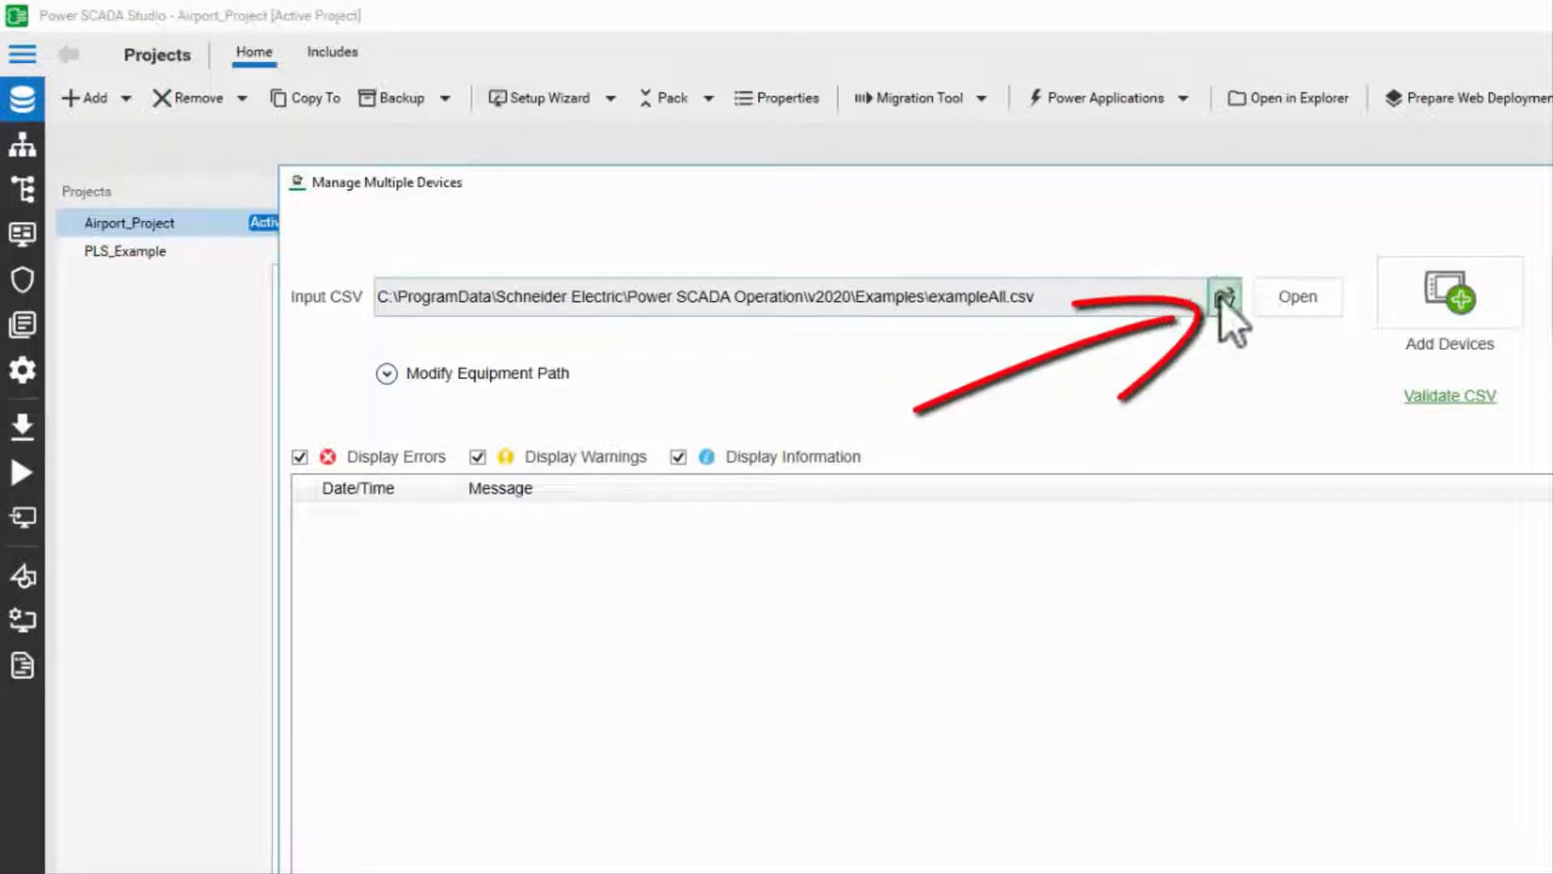
left_click(1225, 296)
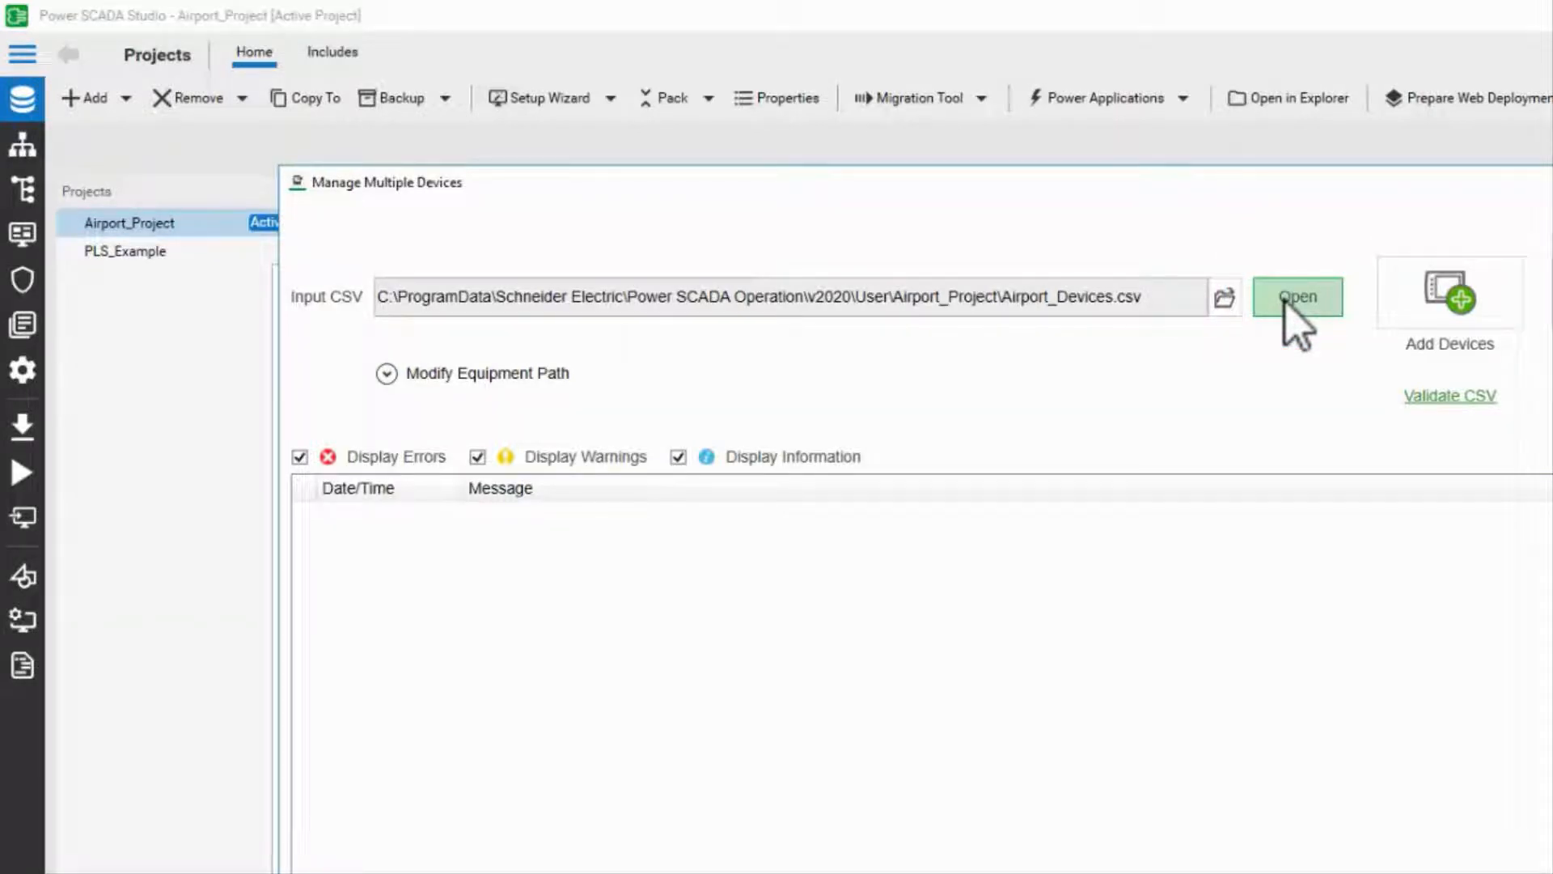
mouse_move(1168, 346)
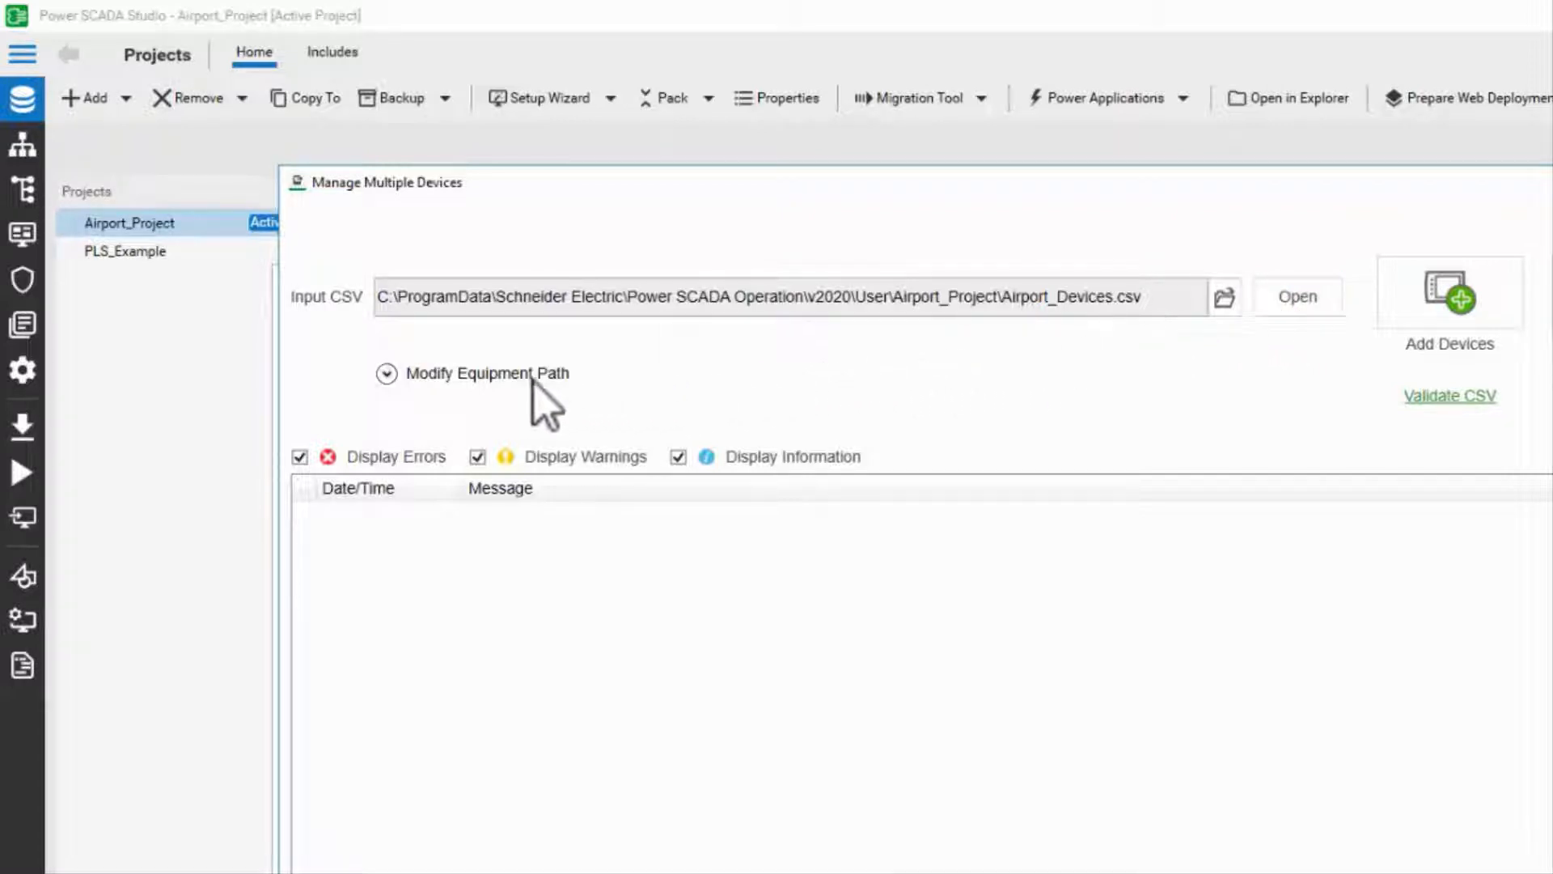
Expand Modify Equipment Path to show the Airport_Project equipment profiles file.
left_click(387, 374)
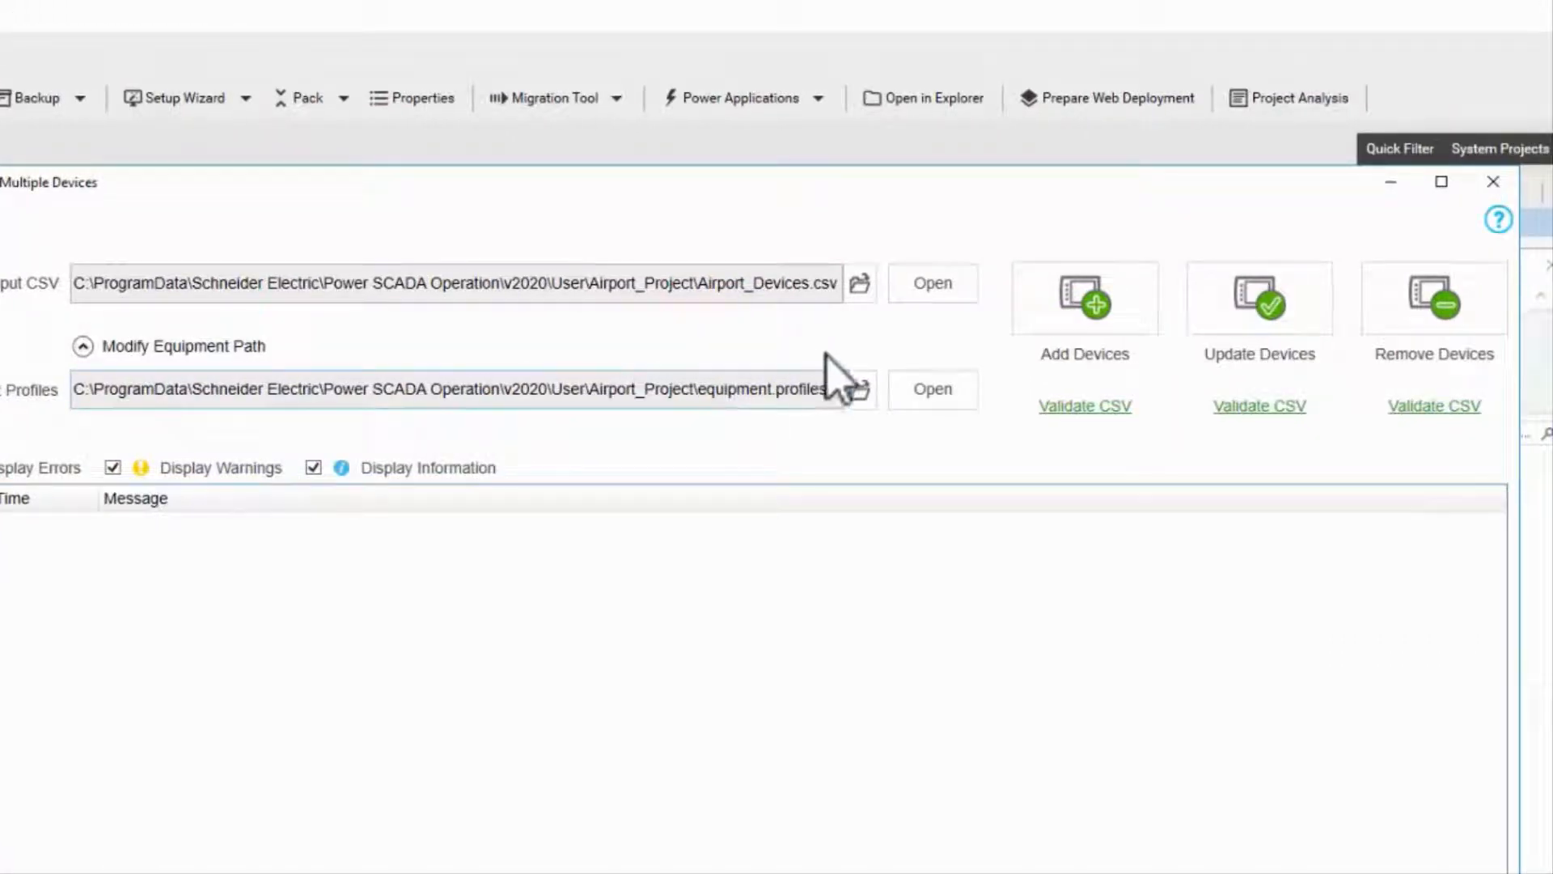
mouse_move(951, 351)
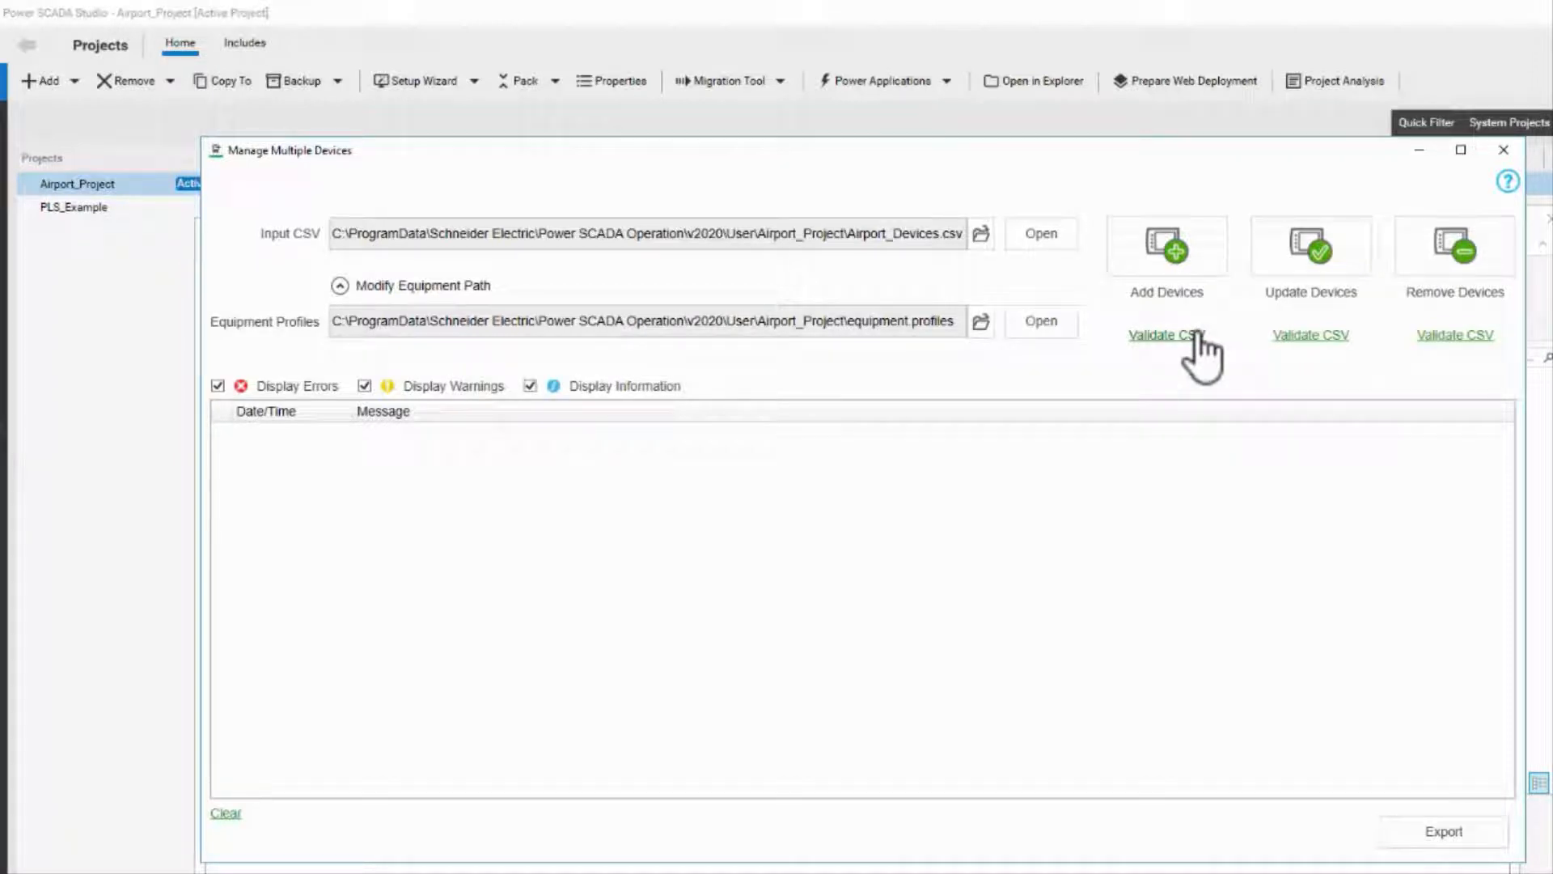
Validate Airport_Devices.csv as valid, then add its 11 devices to Airport_Project.
left_click(1167, 333)
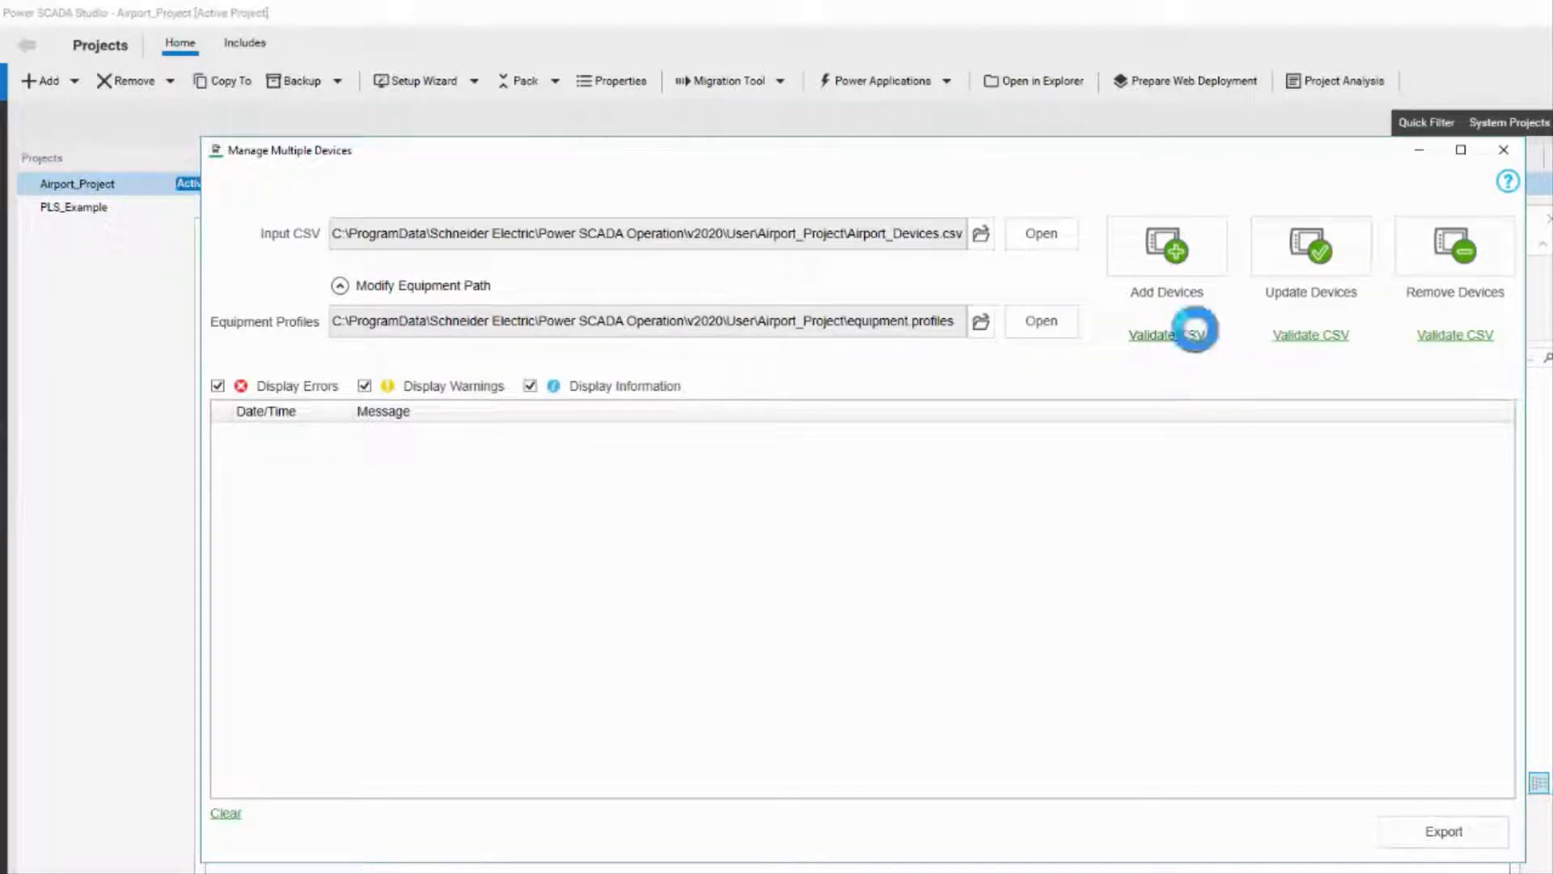
left_click(1166, 335)
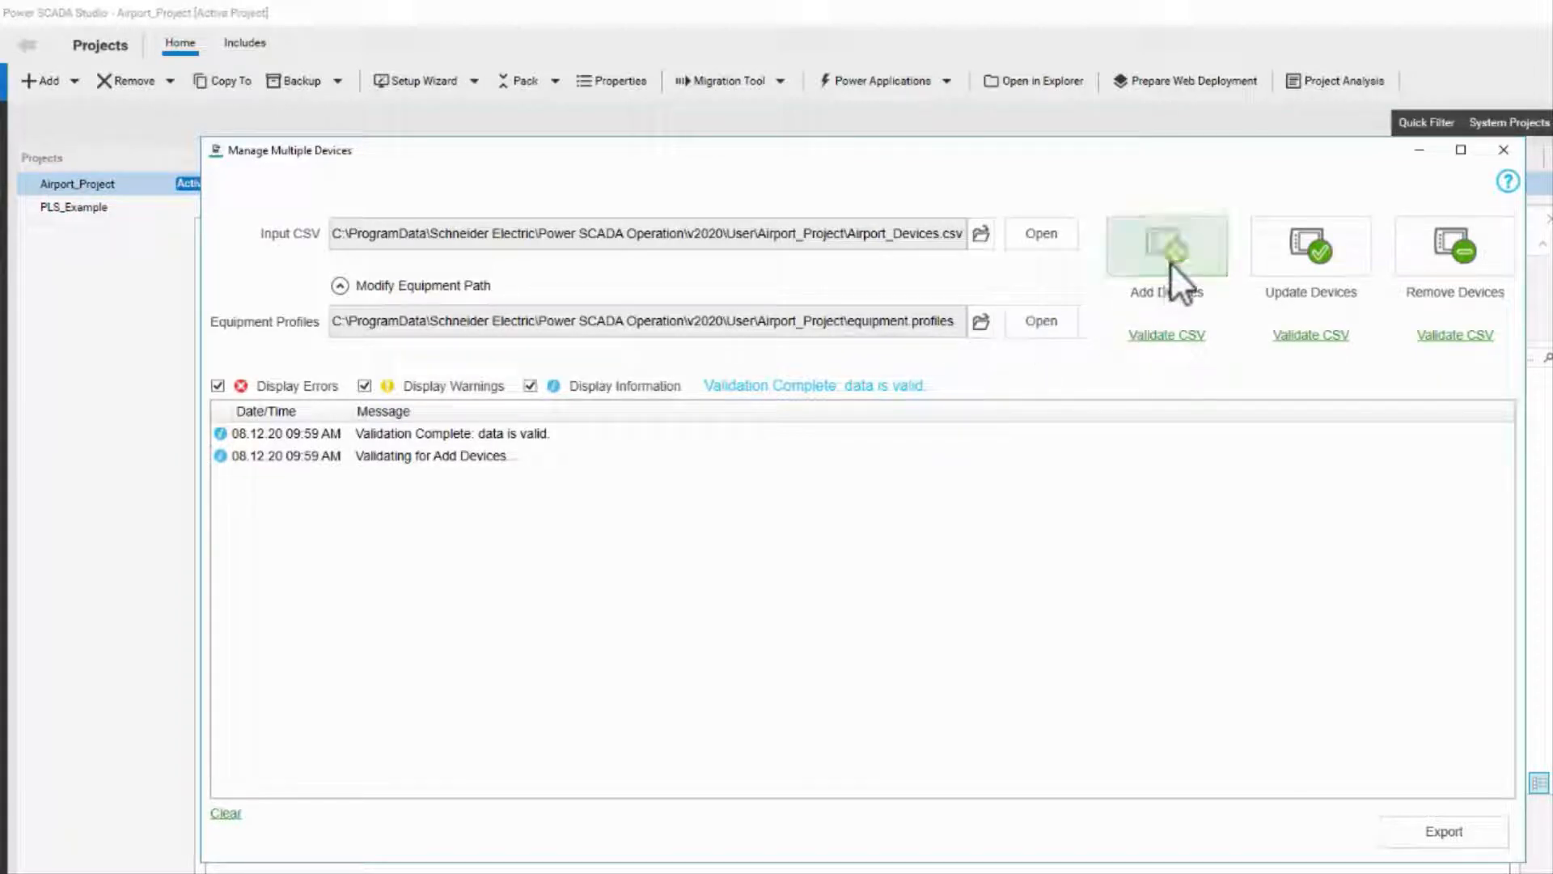
left_click(1167, 246)
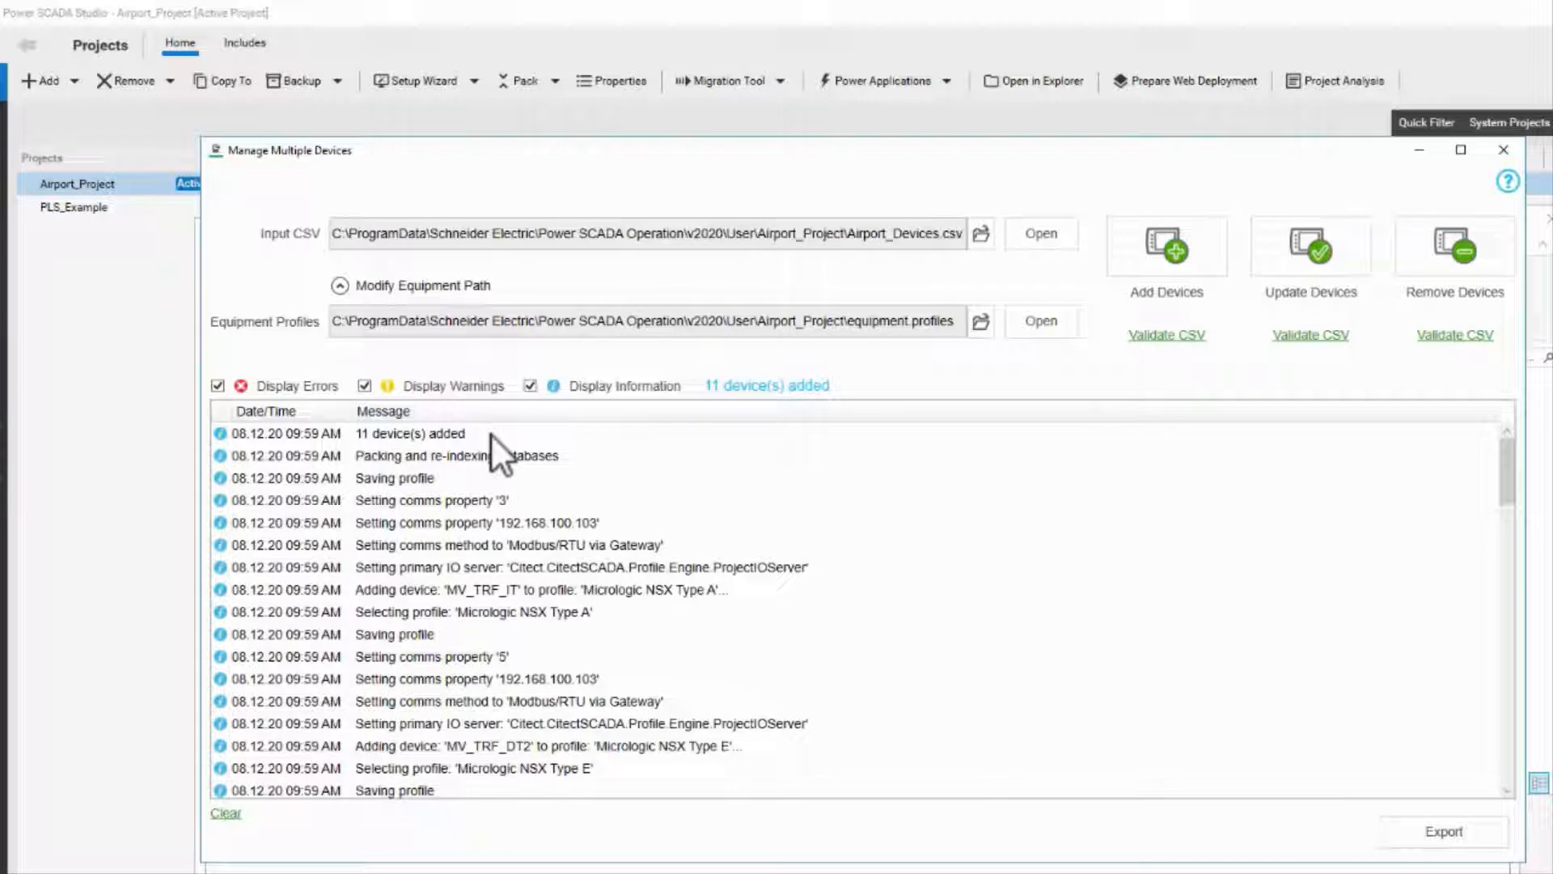
mouse_move(817, 395)
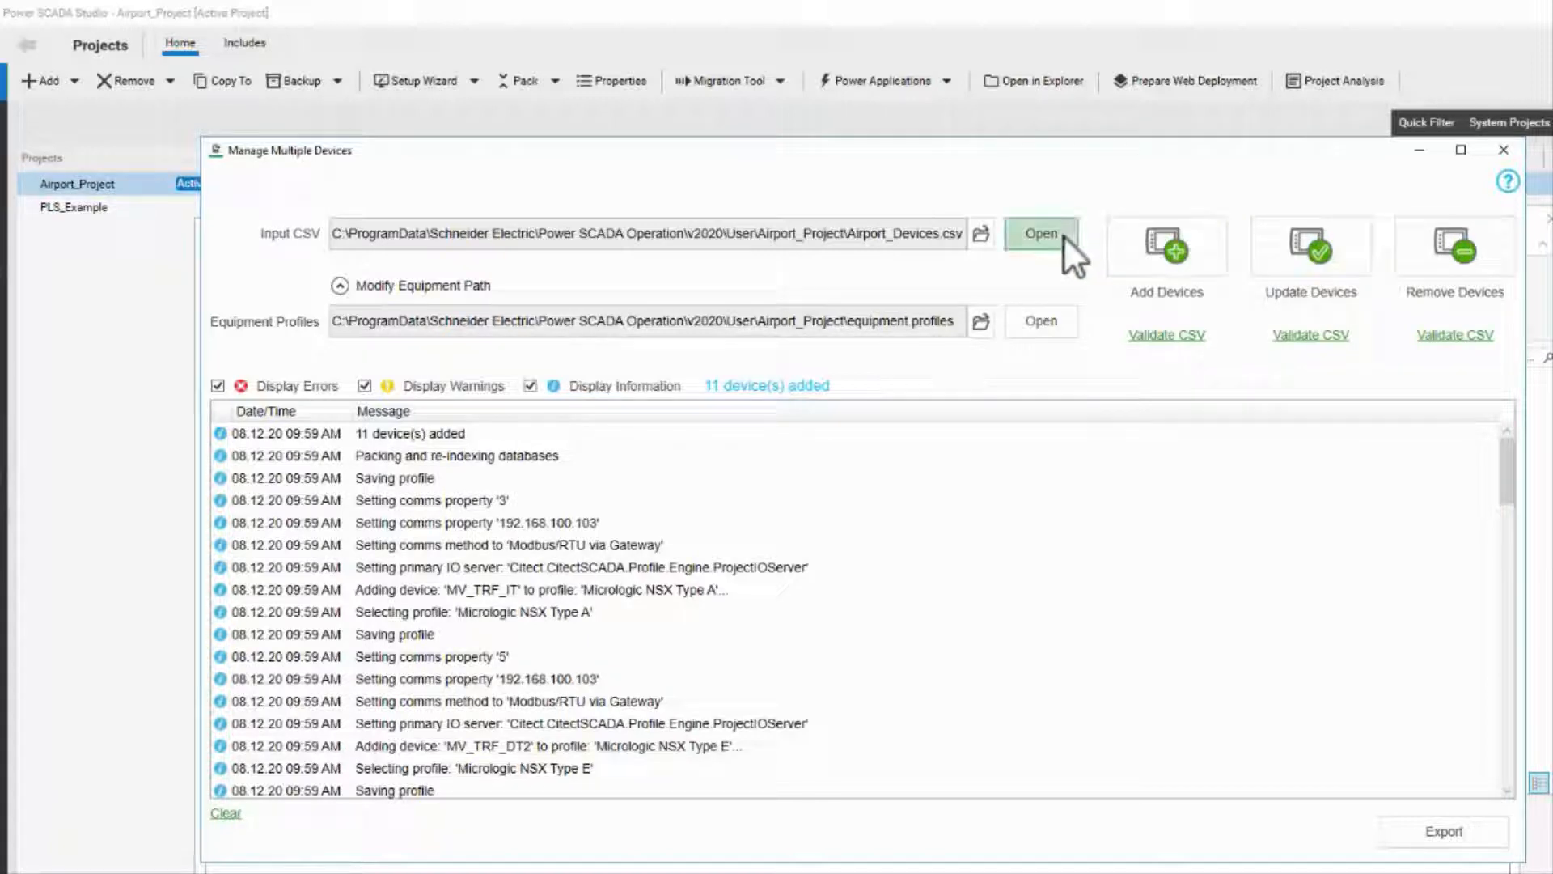
Open Airport_Devices.csv in LibreOffice Calc with the default text import settings.
left_click(1041, 233)
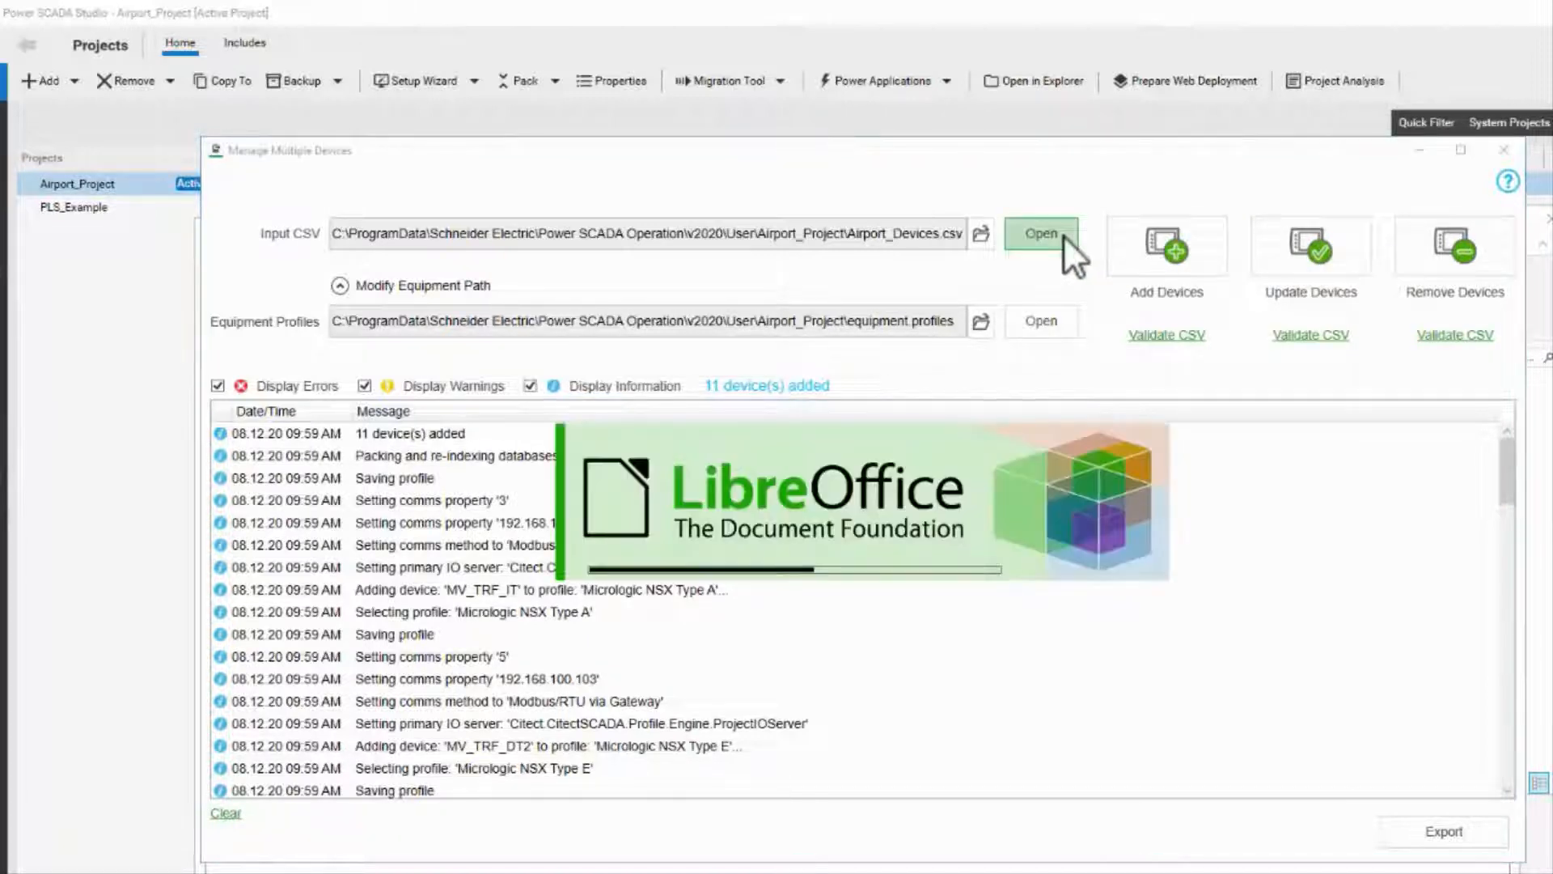
left_click(1040, 233)
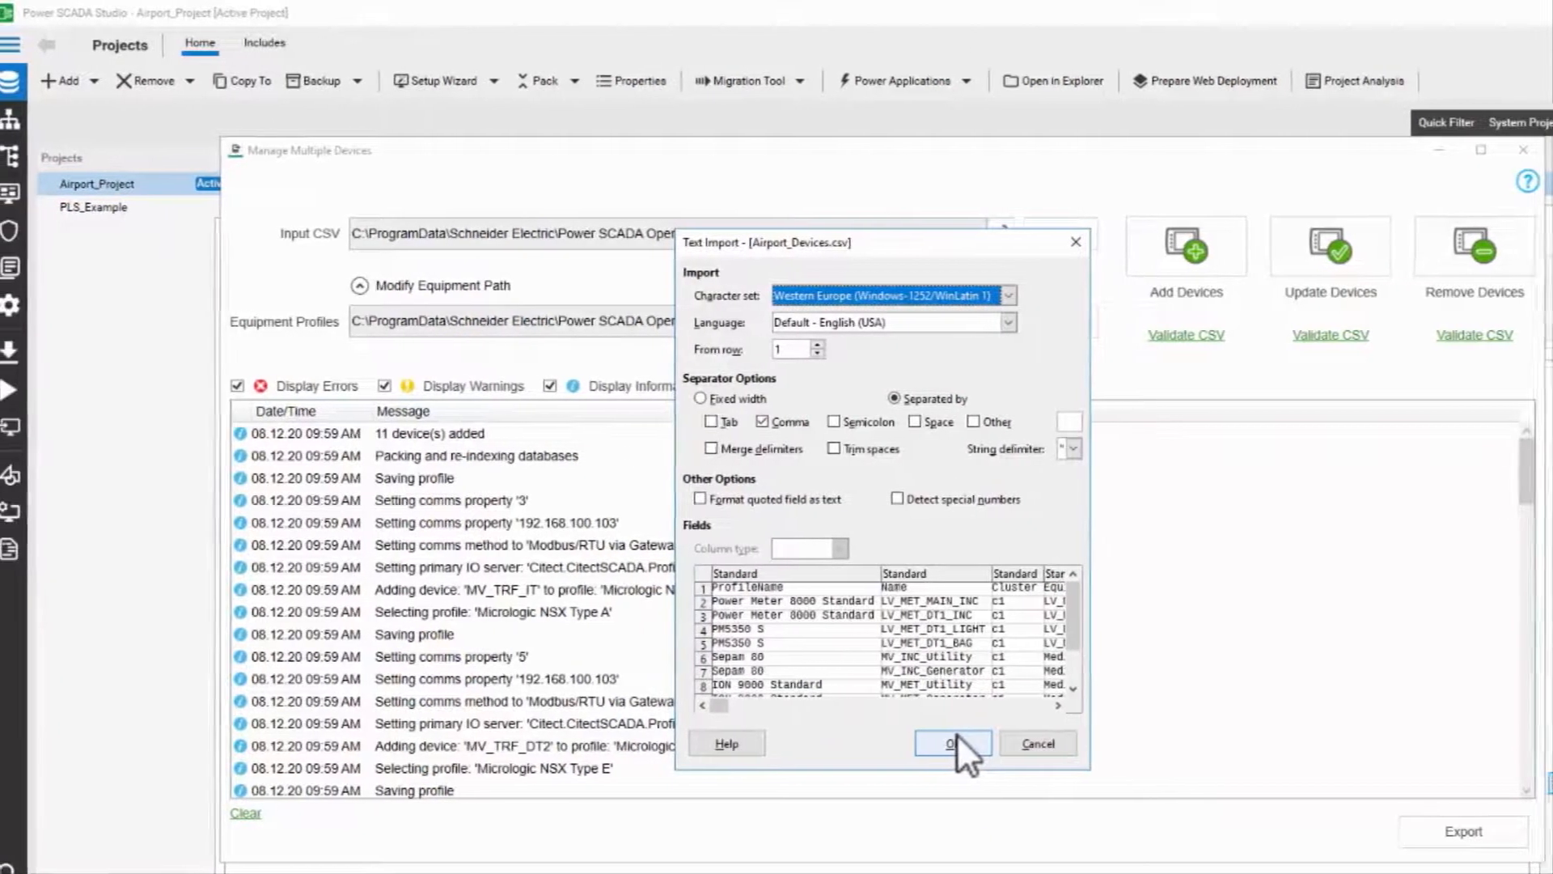
left_click(951, 745)
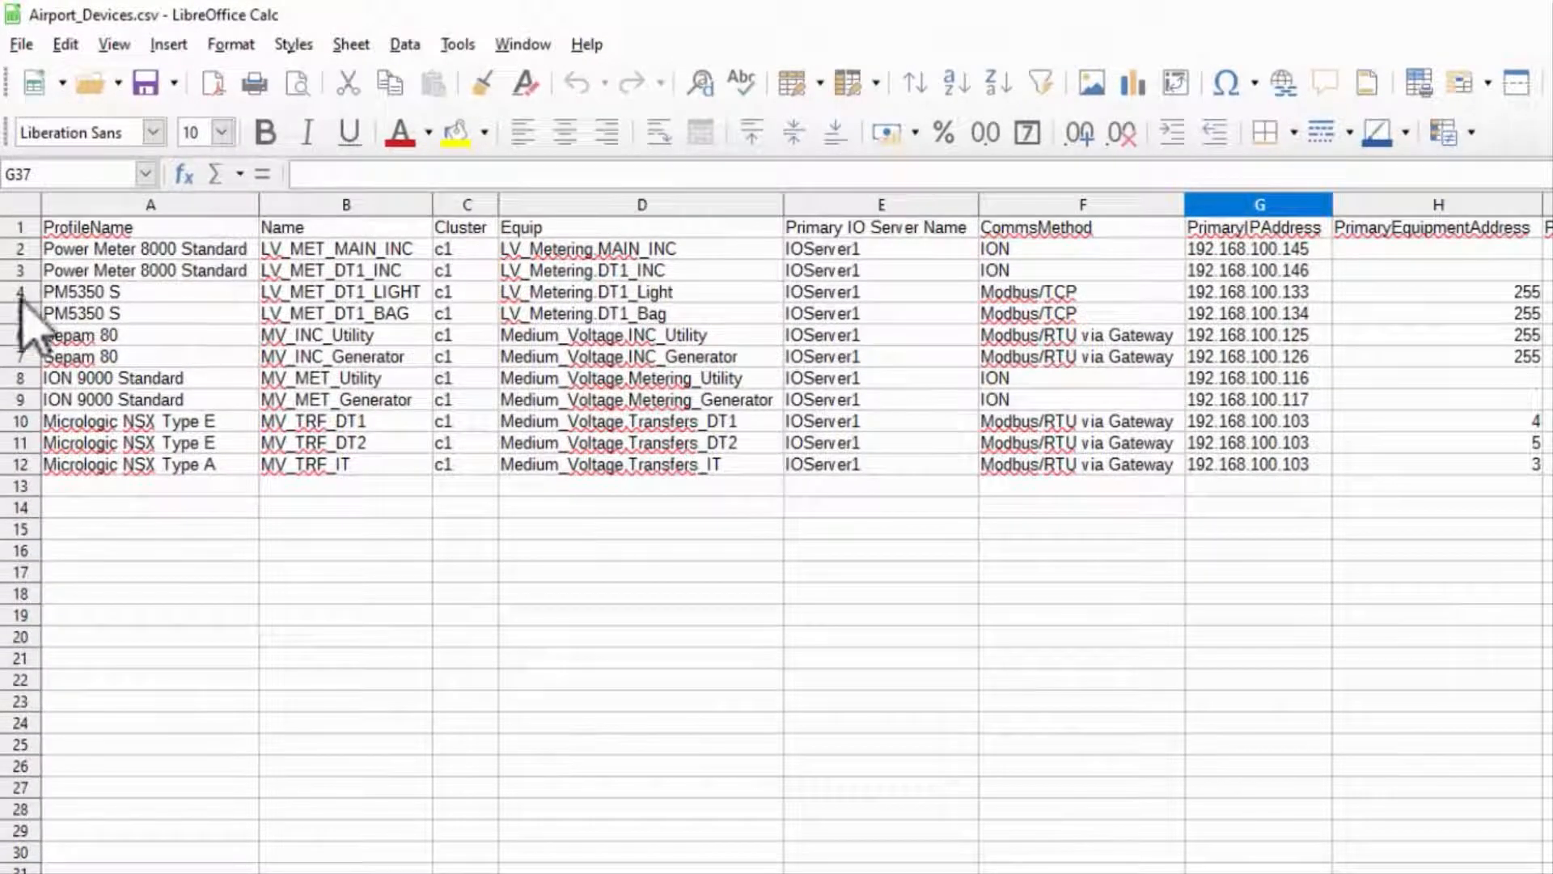
Insert a blank row above the PM5350 S devices and enter '//Do not update' as a comment row.
right_click(20, 291)
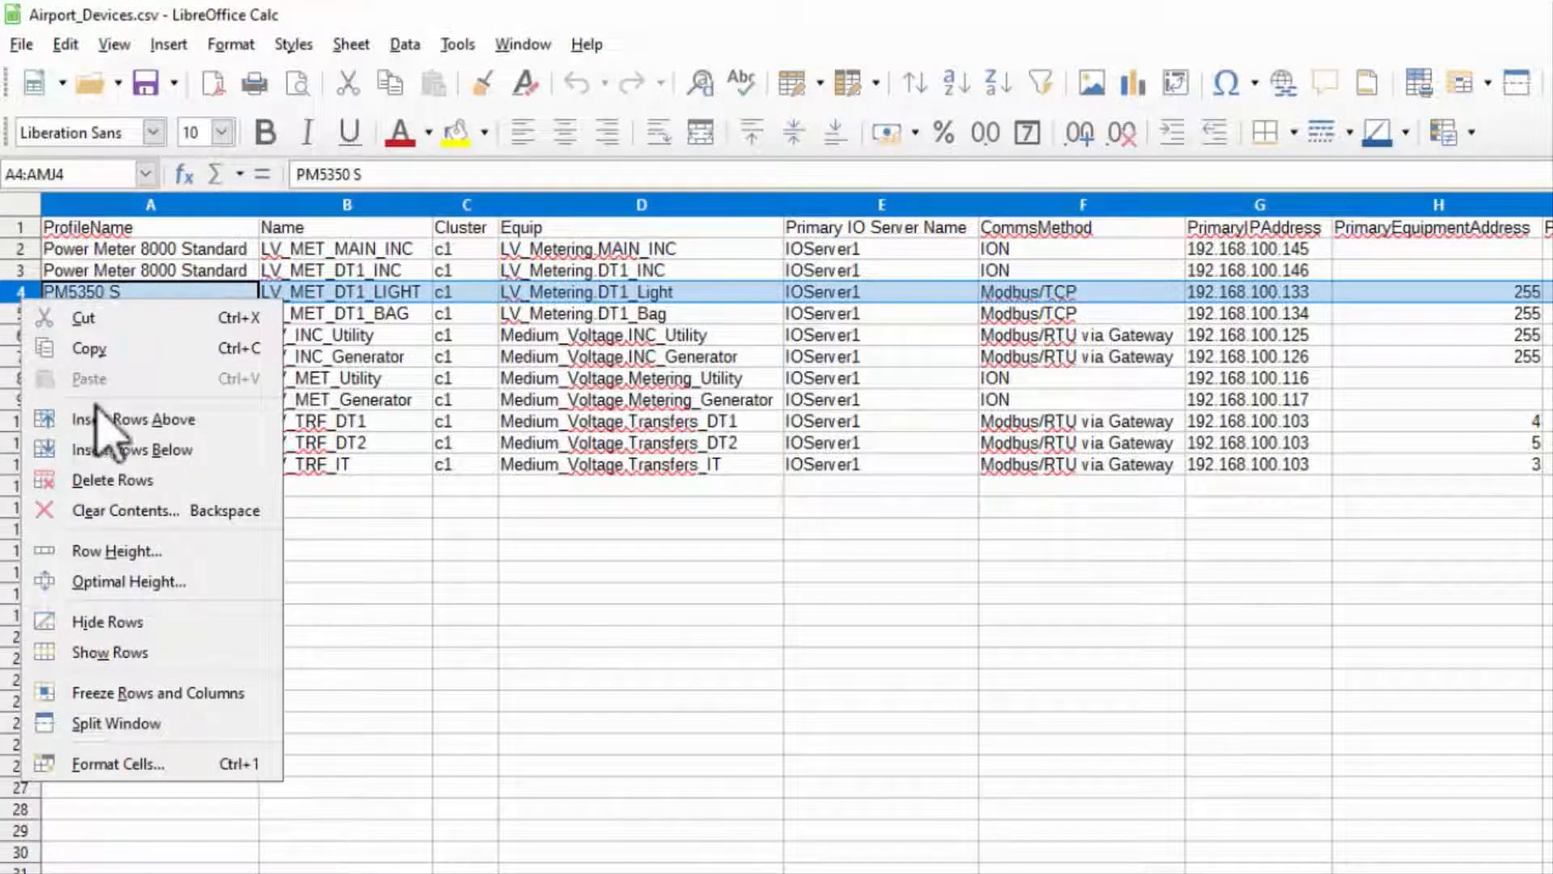
left_click(135, 420)
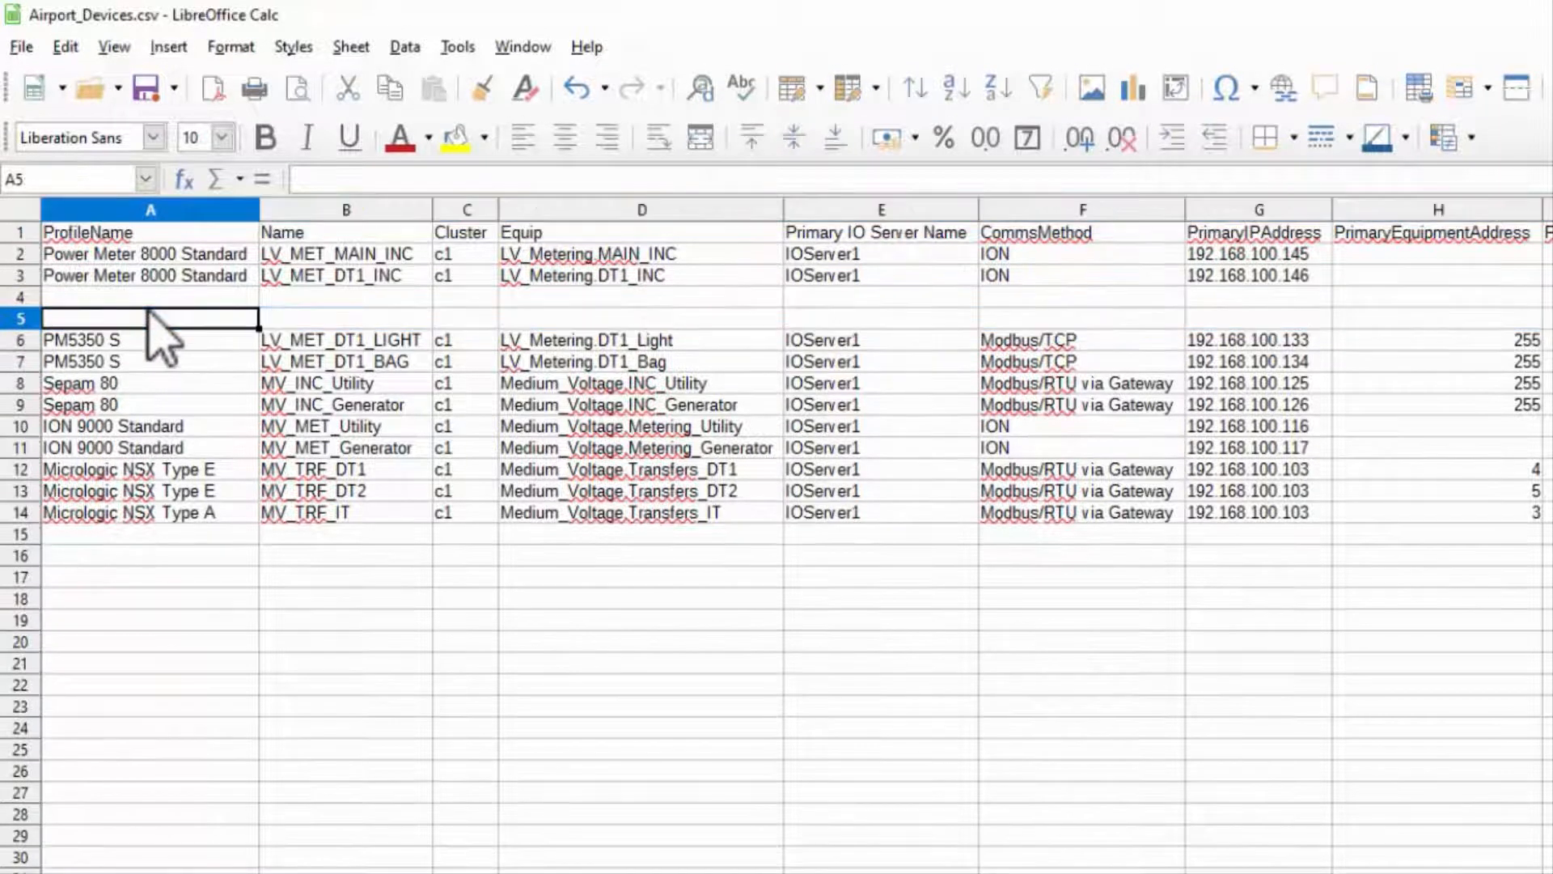
type("//Do")
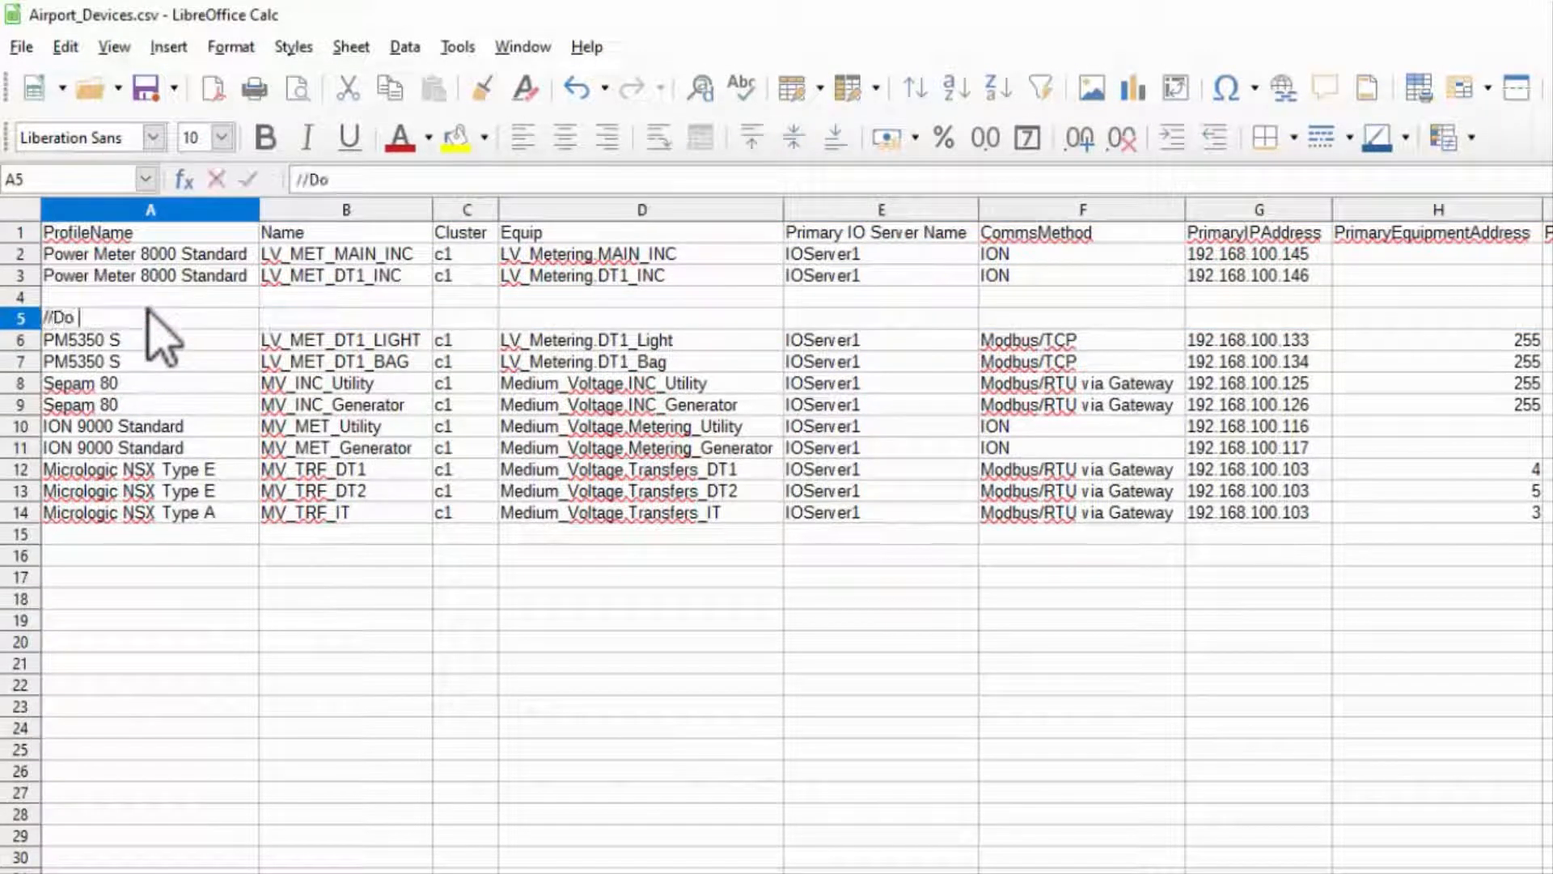
type("not update")
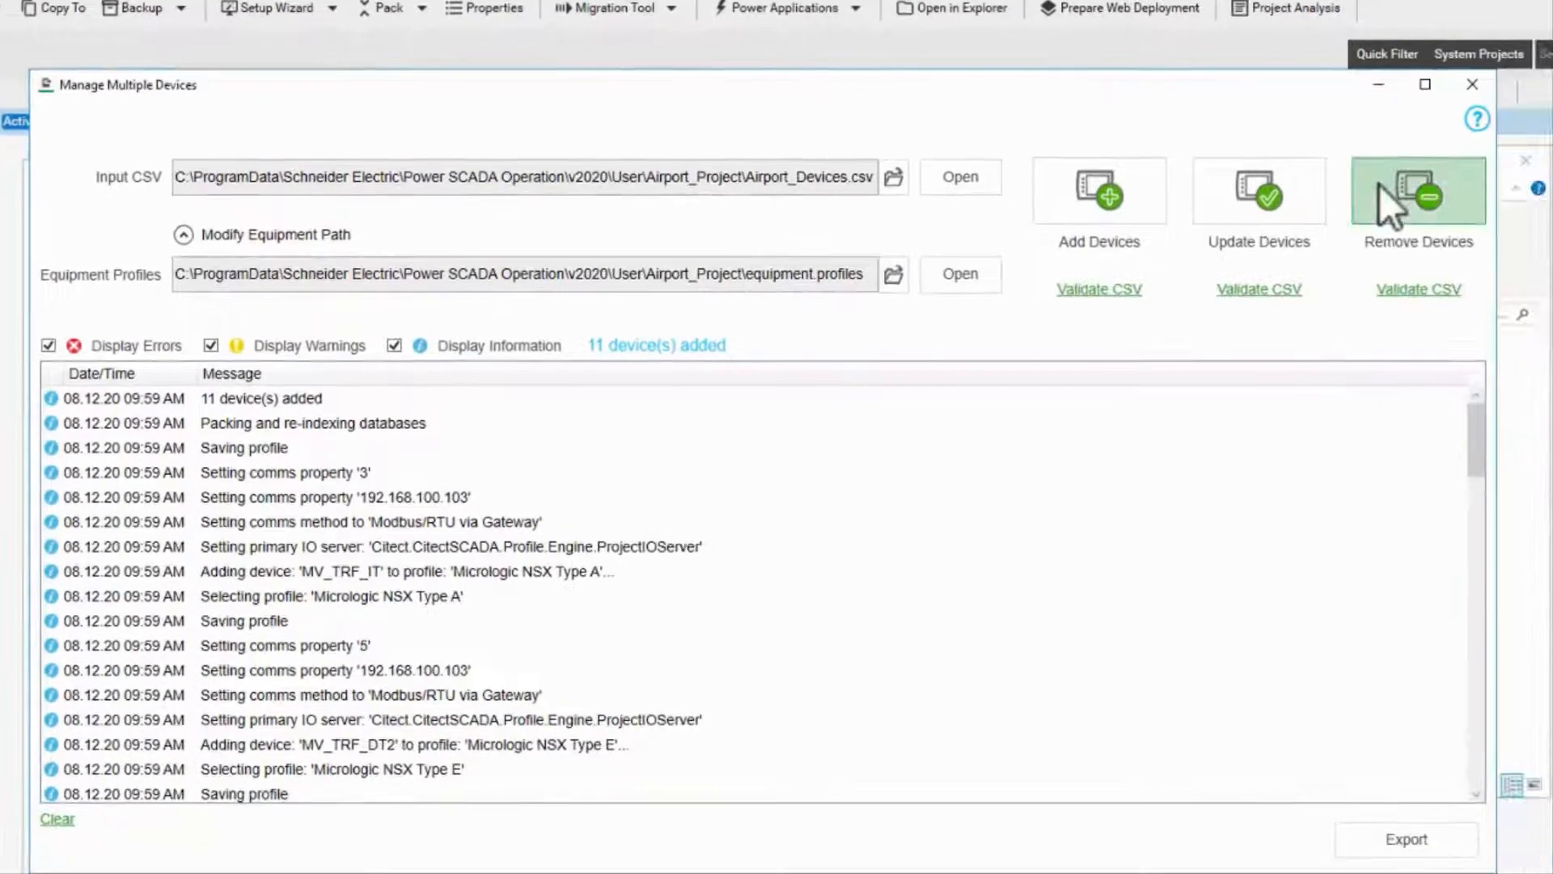
mouse_move(1278, 209)
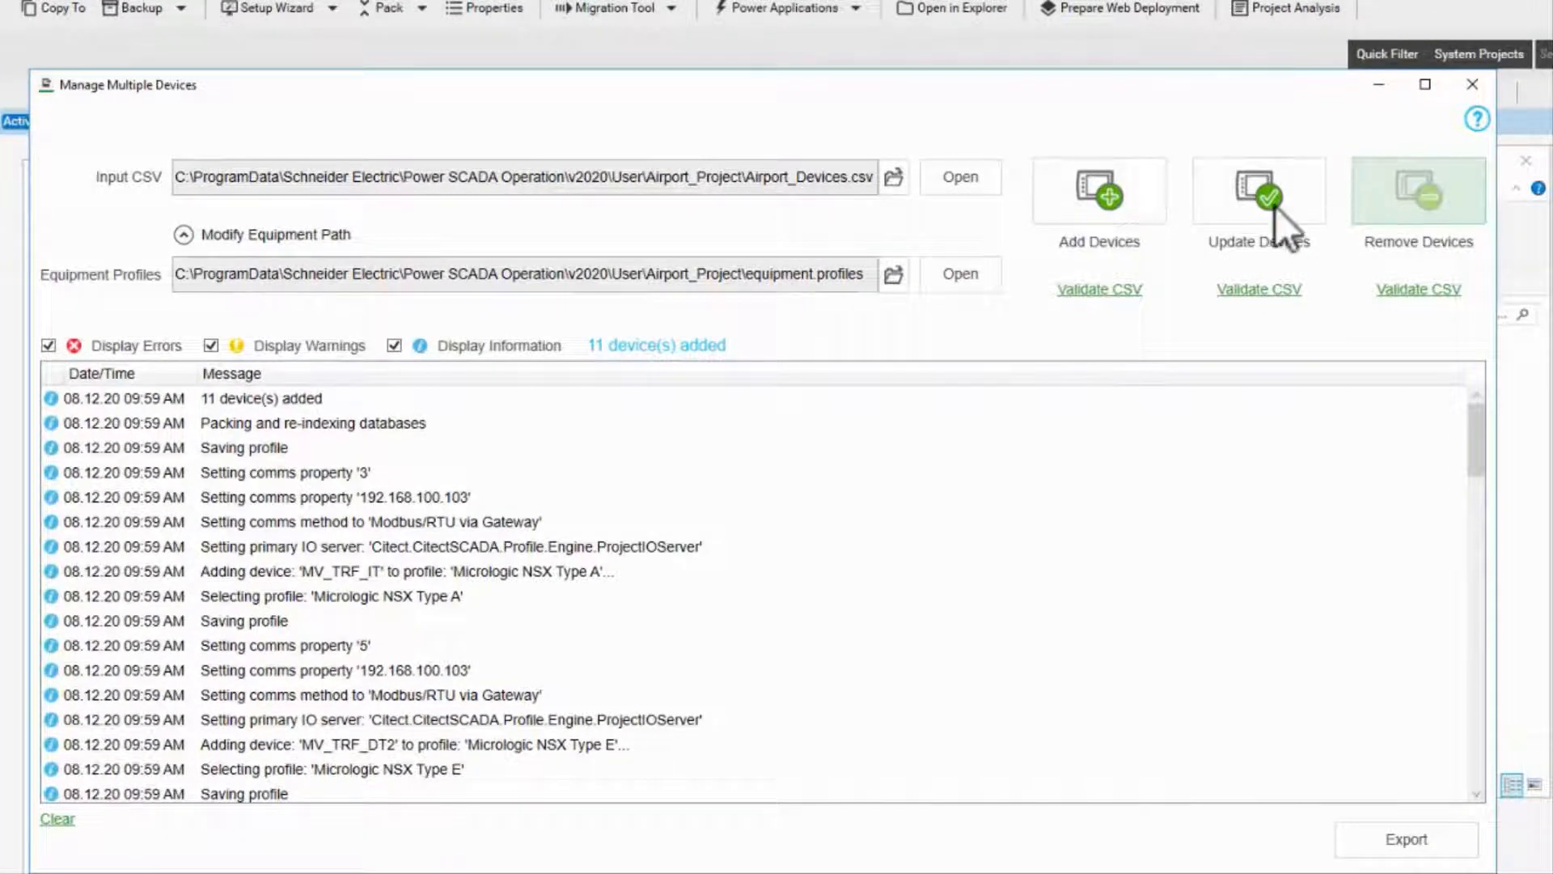
Remove the two devices above the CSV's blank line, then reopen Airport_Devices.csv for editing.
left_click(1417, 191)
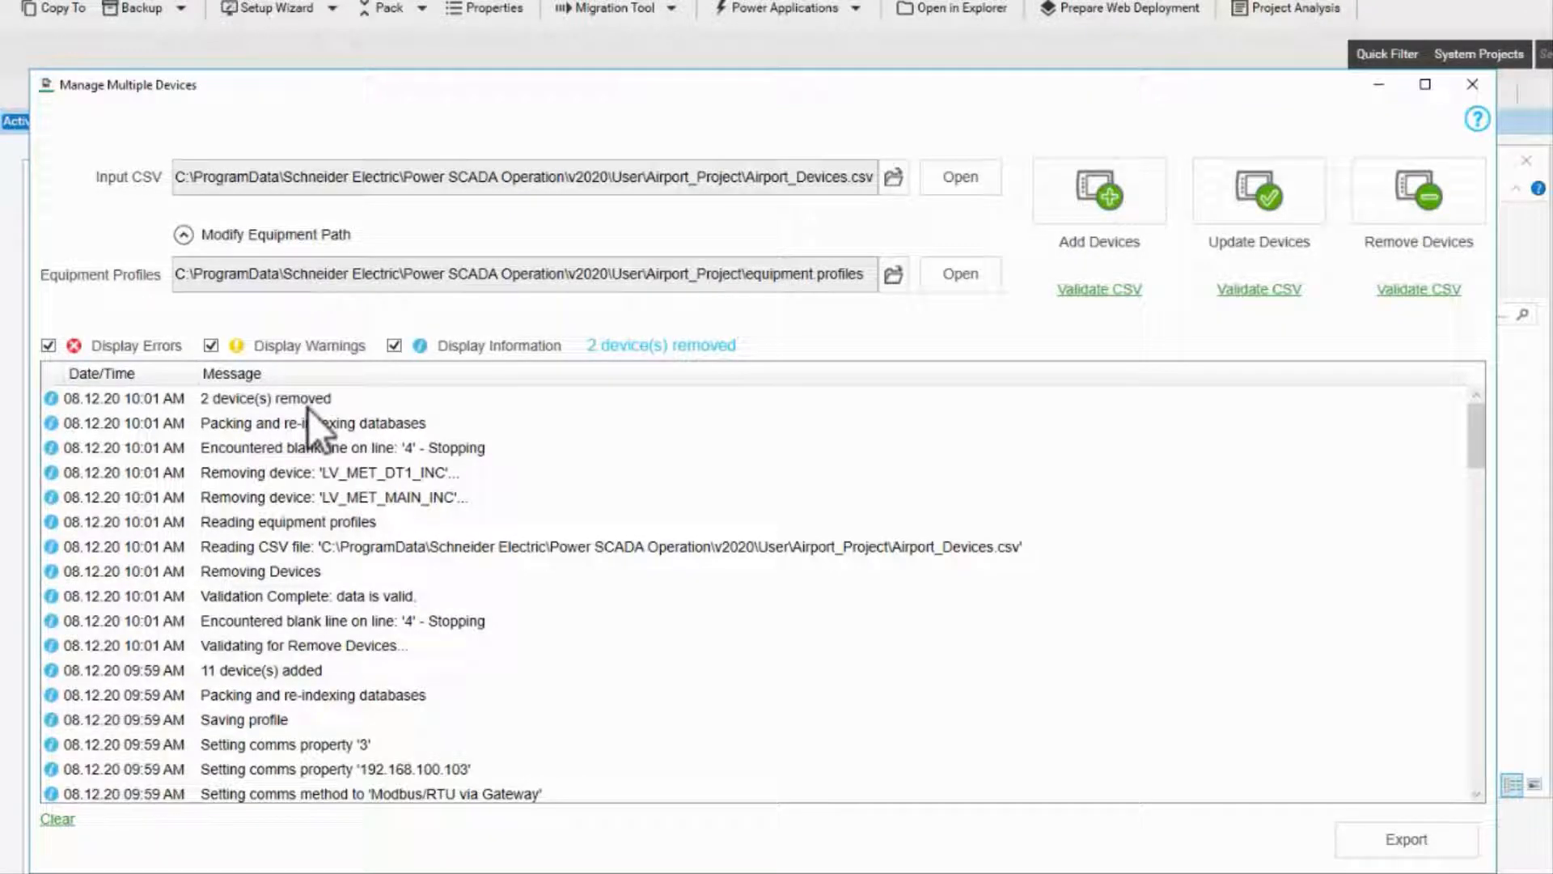
mouse_move(570, 416)
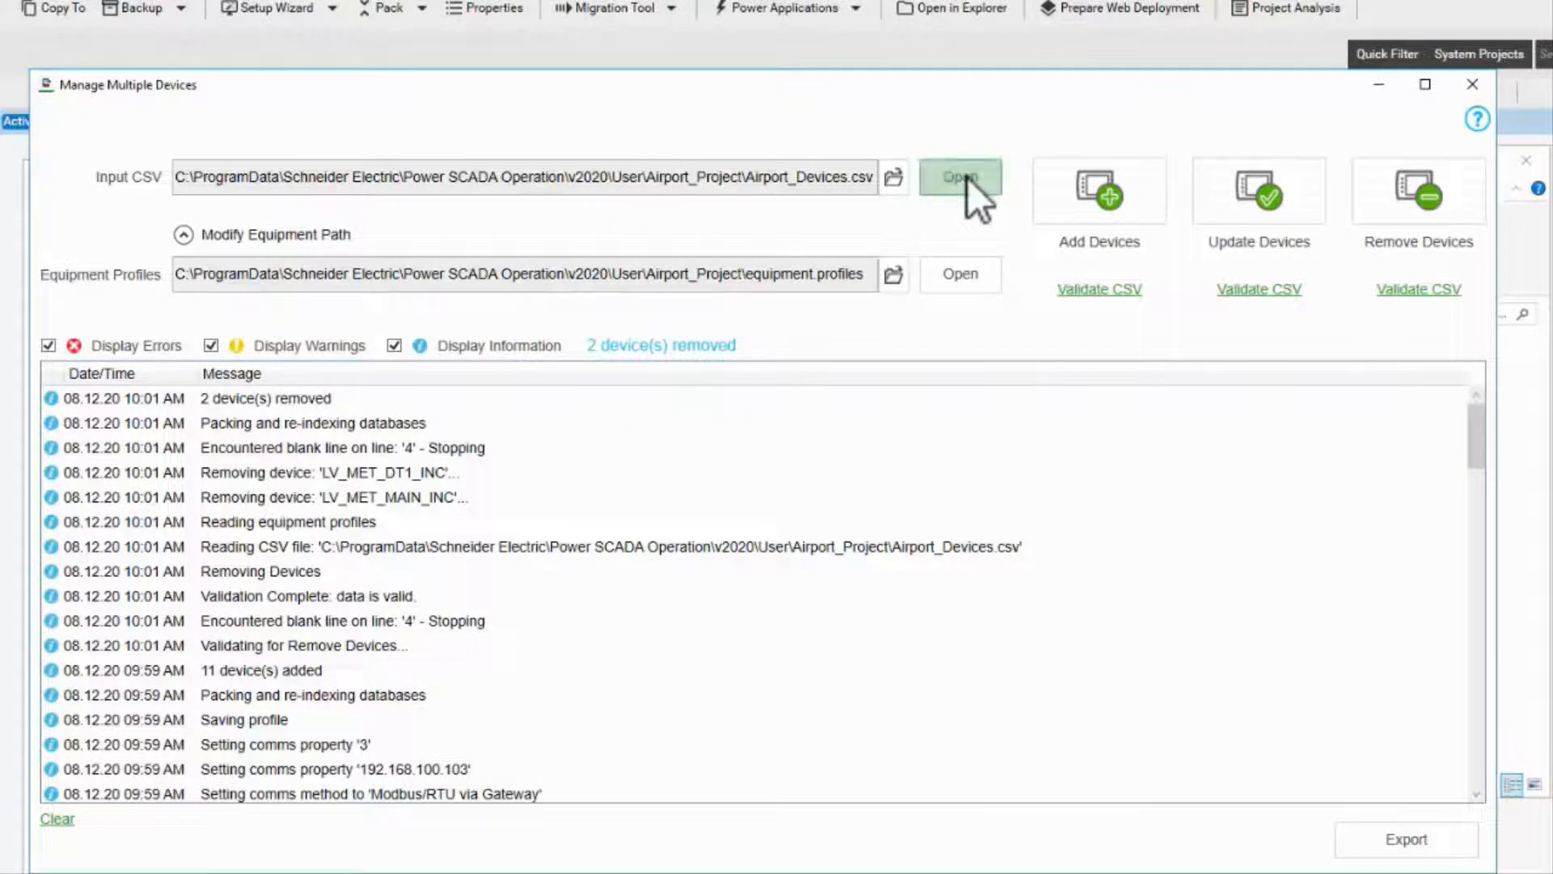
left_click(959, 176)
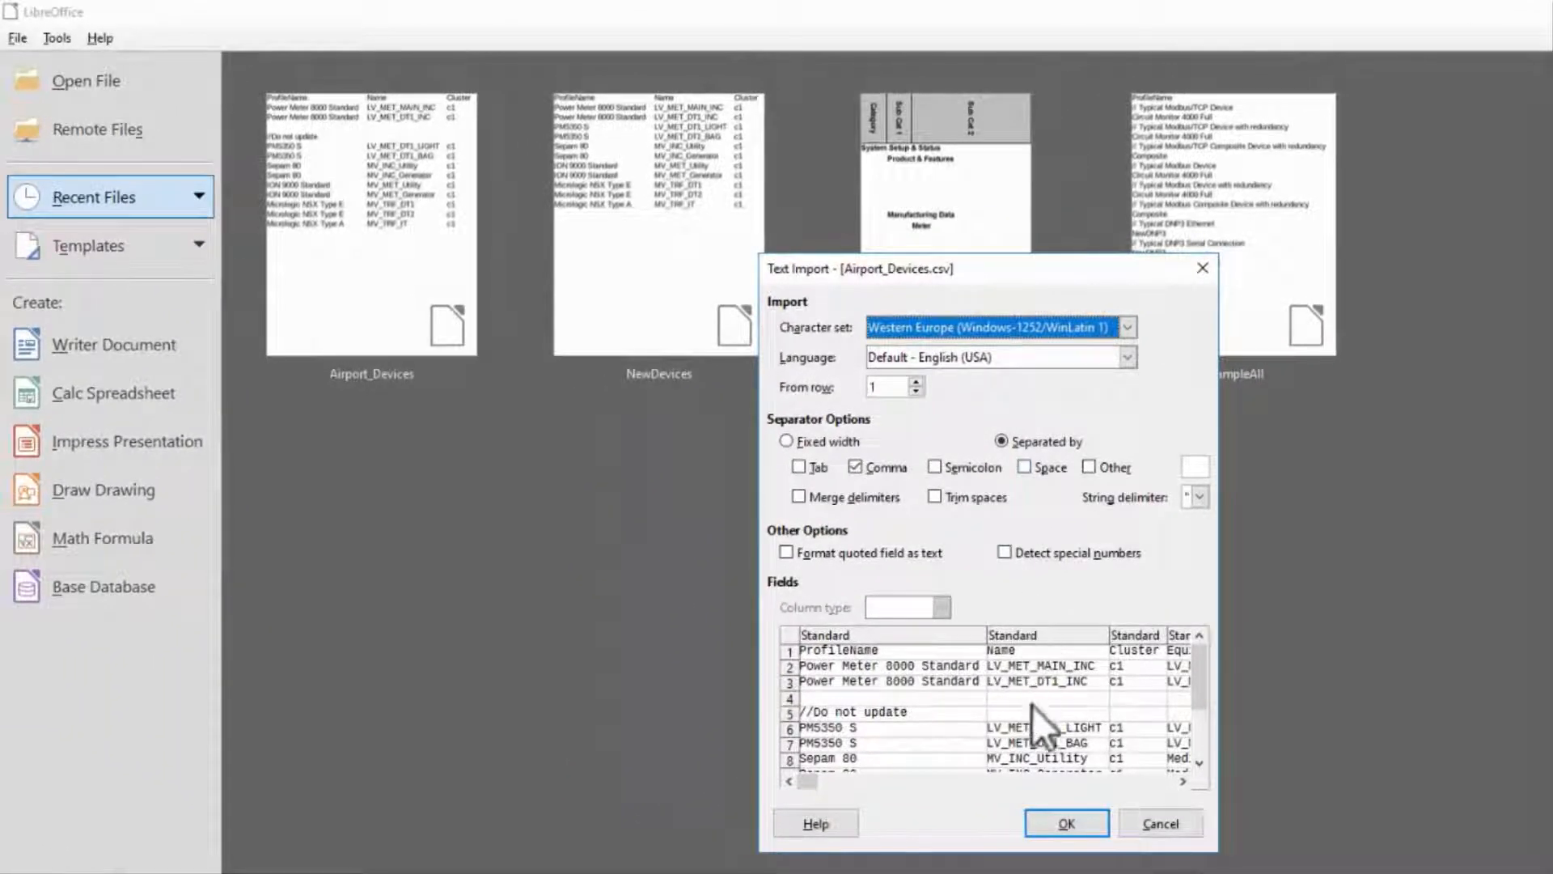
Reopen Airport_Devices from Recent Files and select the '//Do not update' comment row.
left_click(1066, 824)
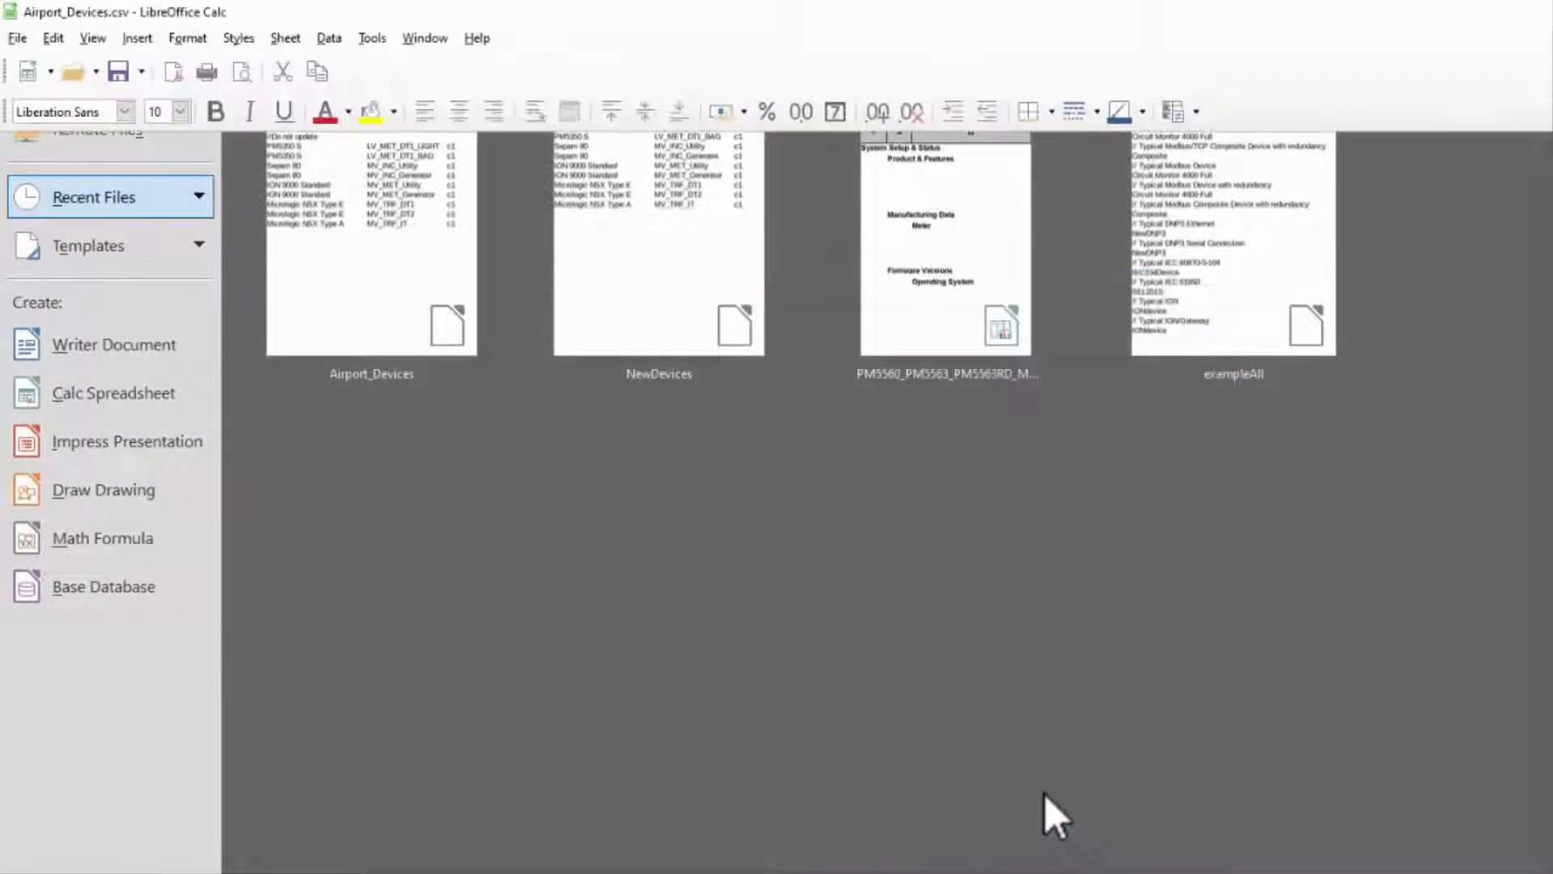
double_click(372, 241)
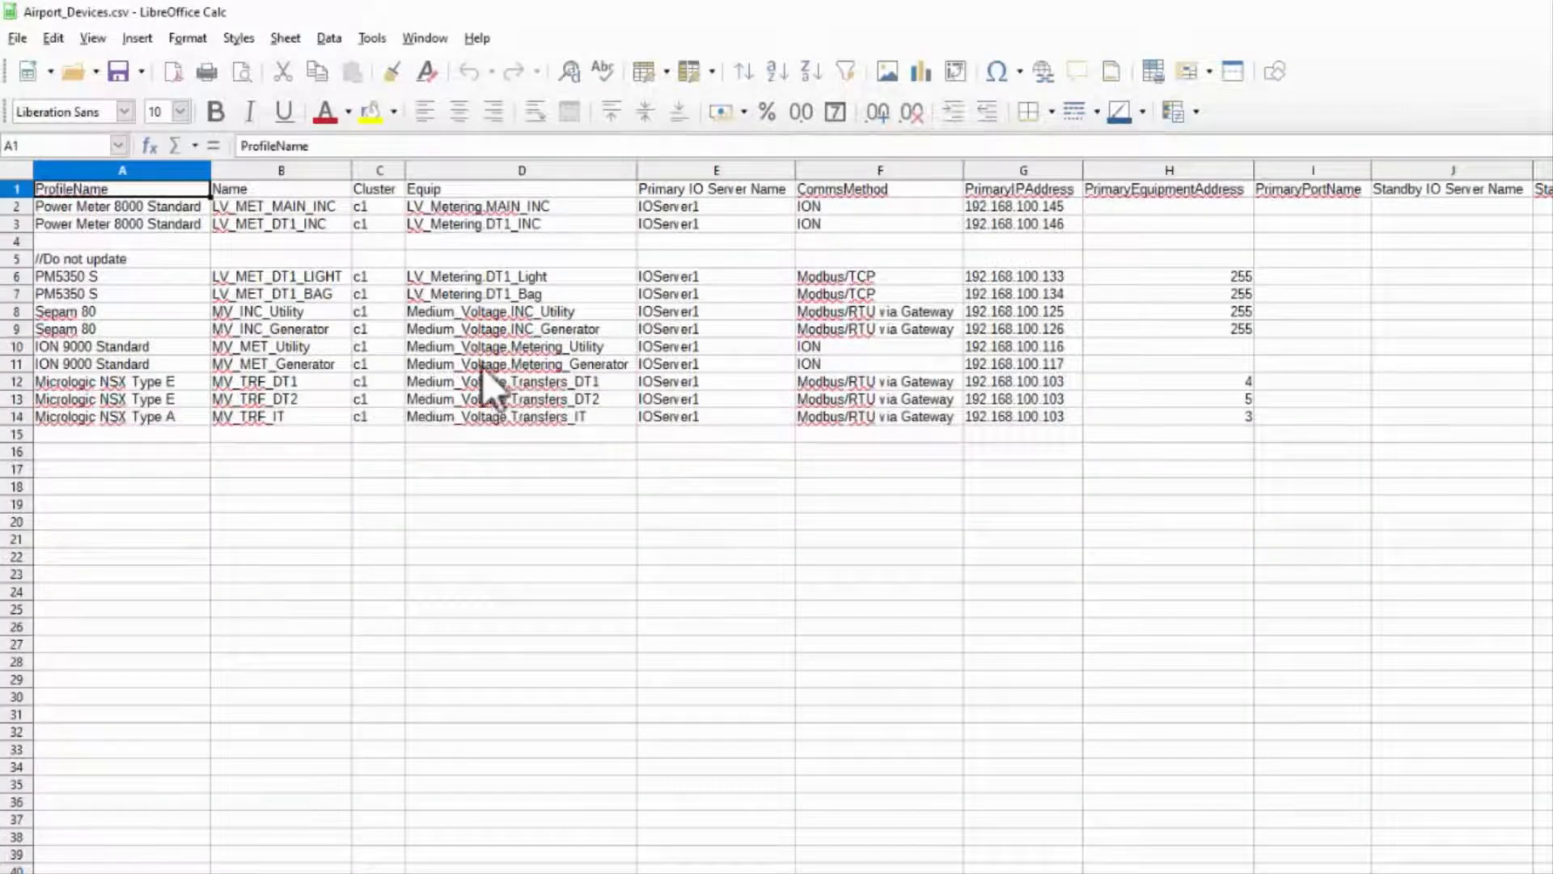
mouse_move(252, 288)
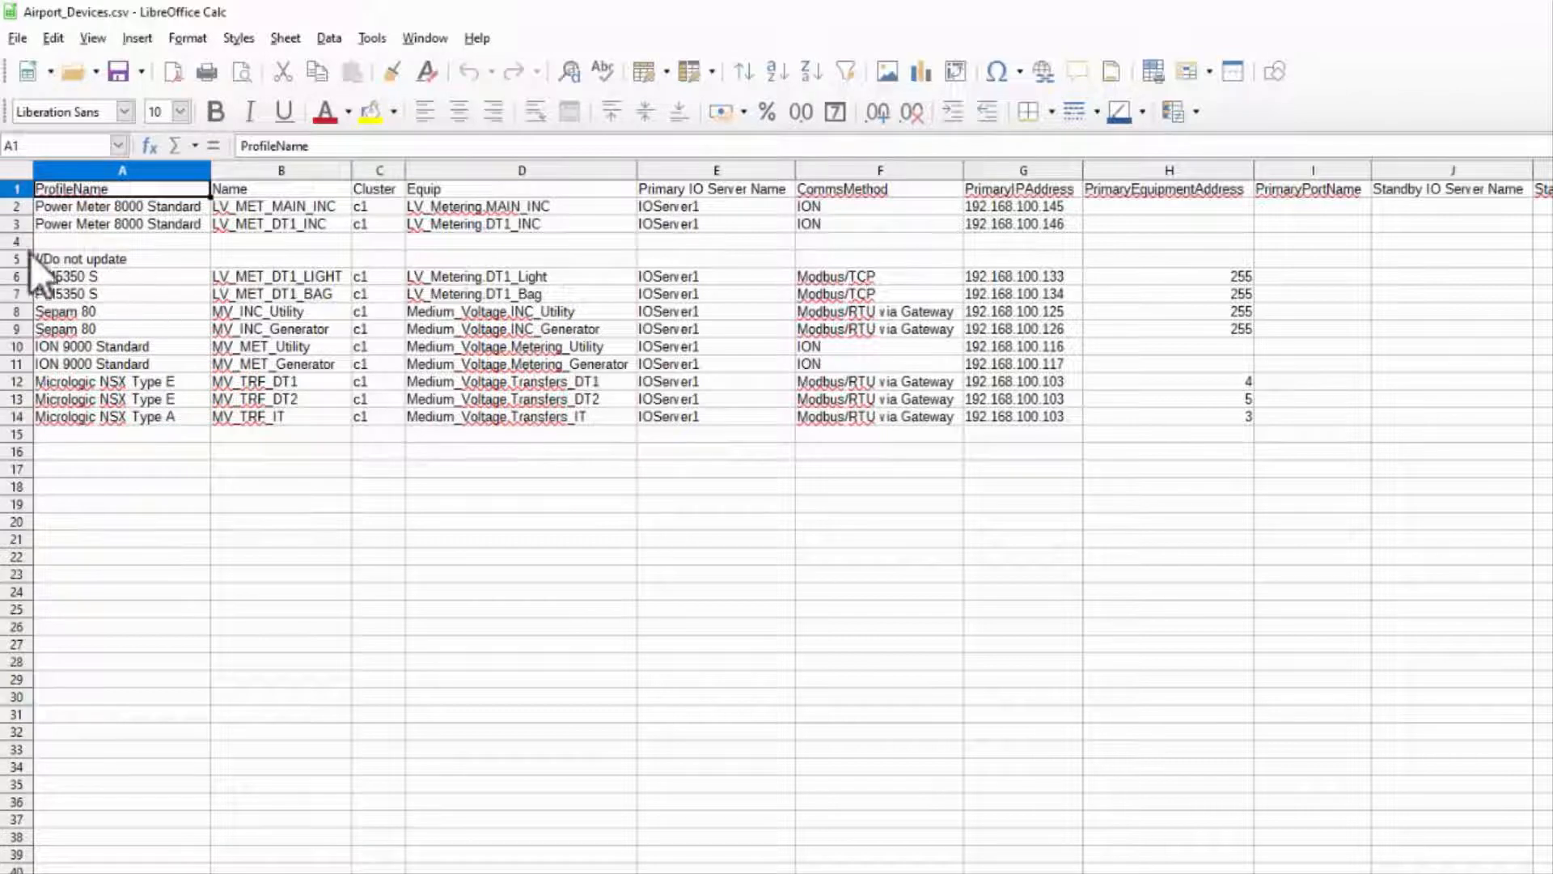
left_click(16, 242)
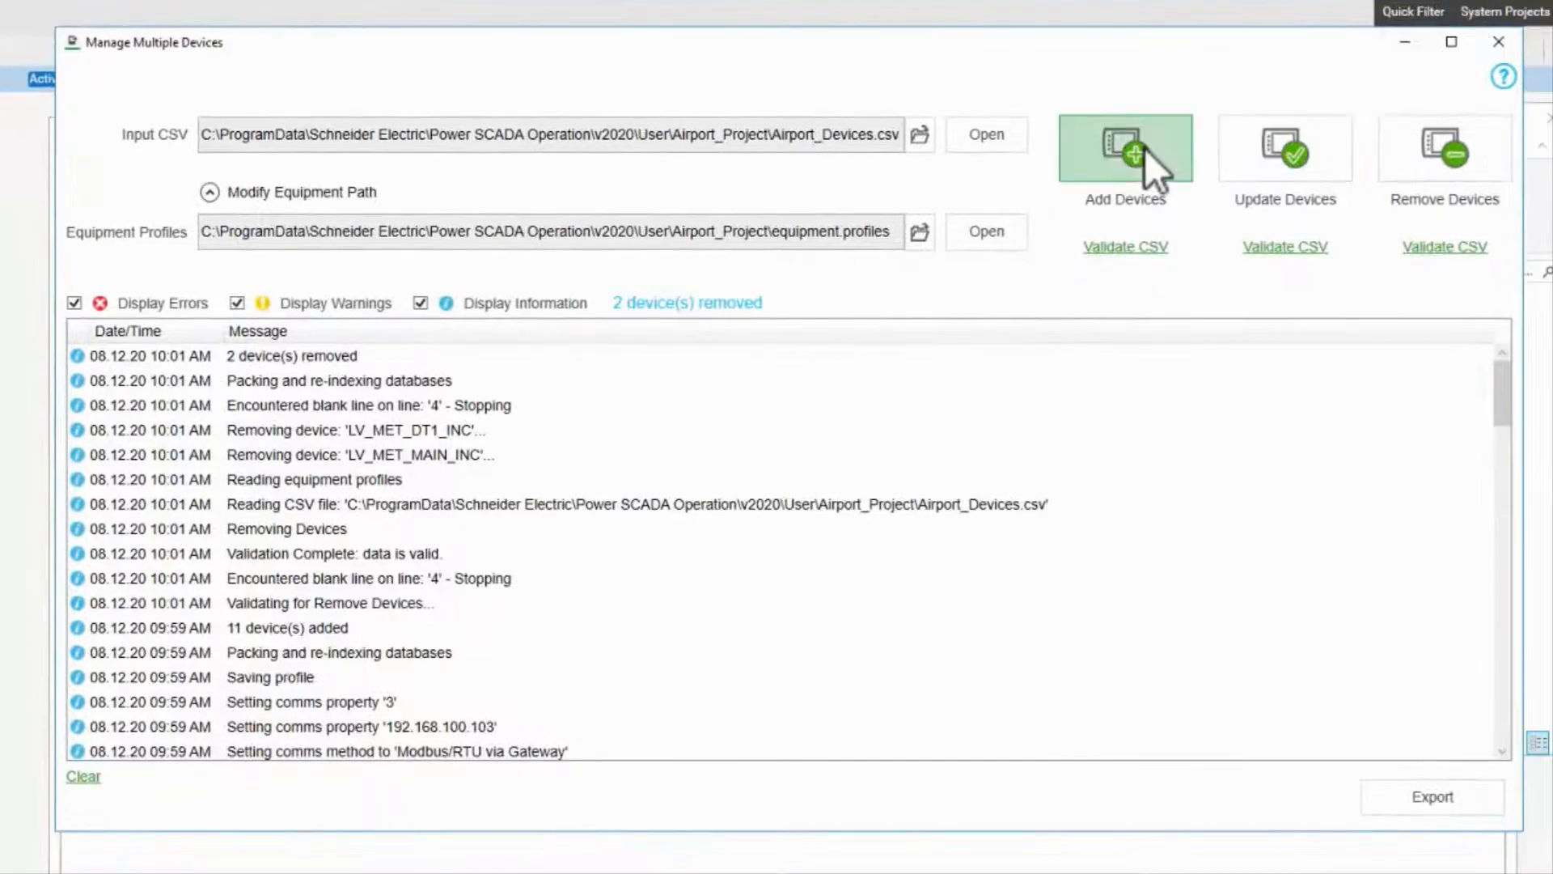
Add the CSV devices despite detected issues, re-adding two, then reopen the input CSV.
left_click(1124, 149)
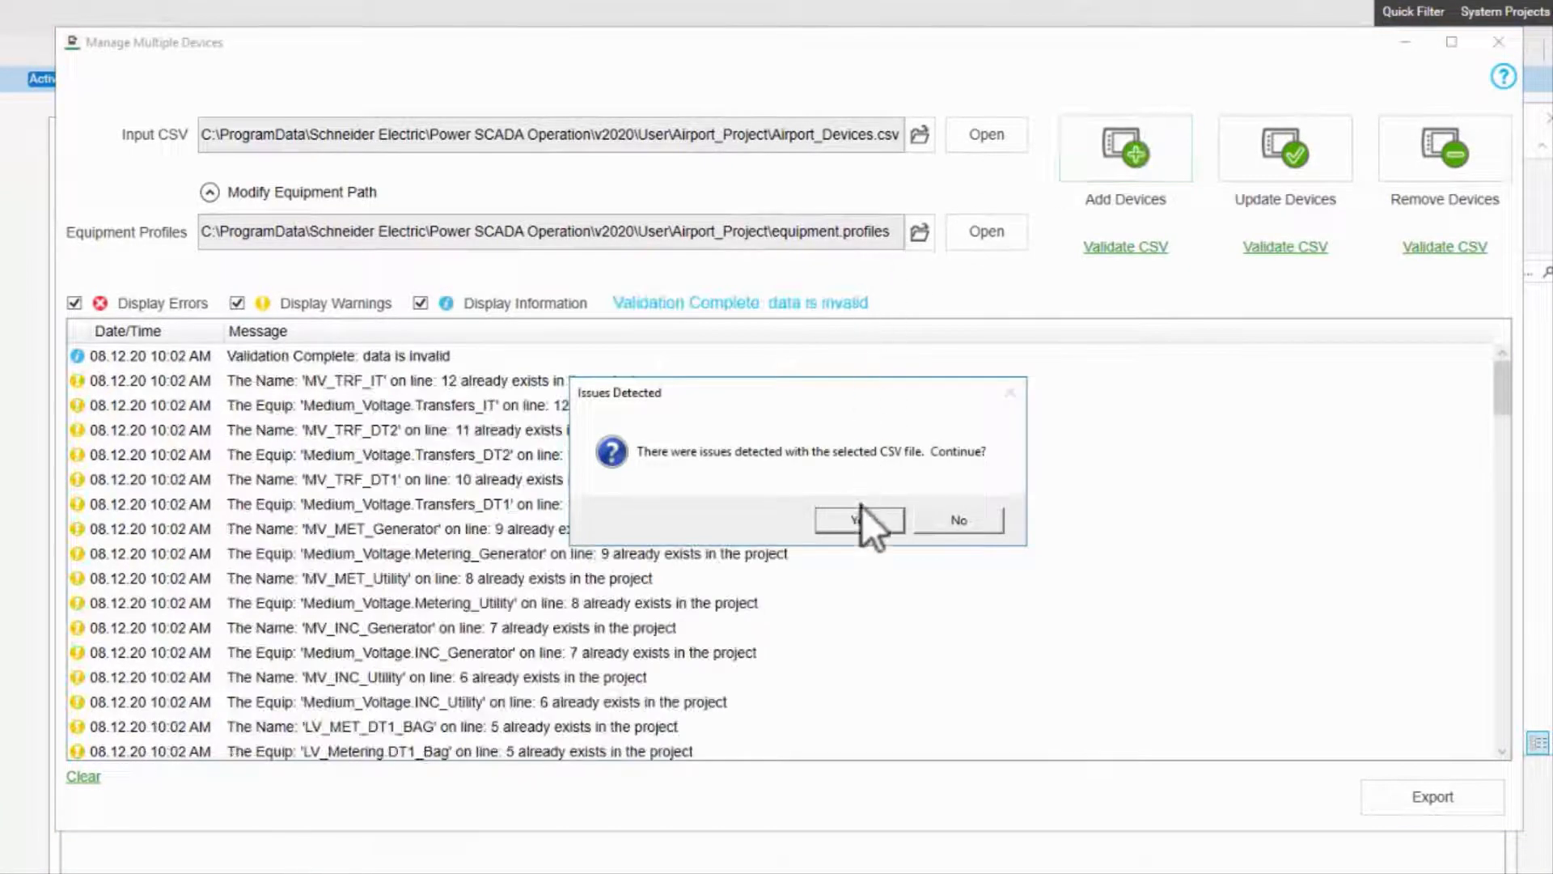
left_click(854, 519)
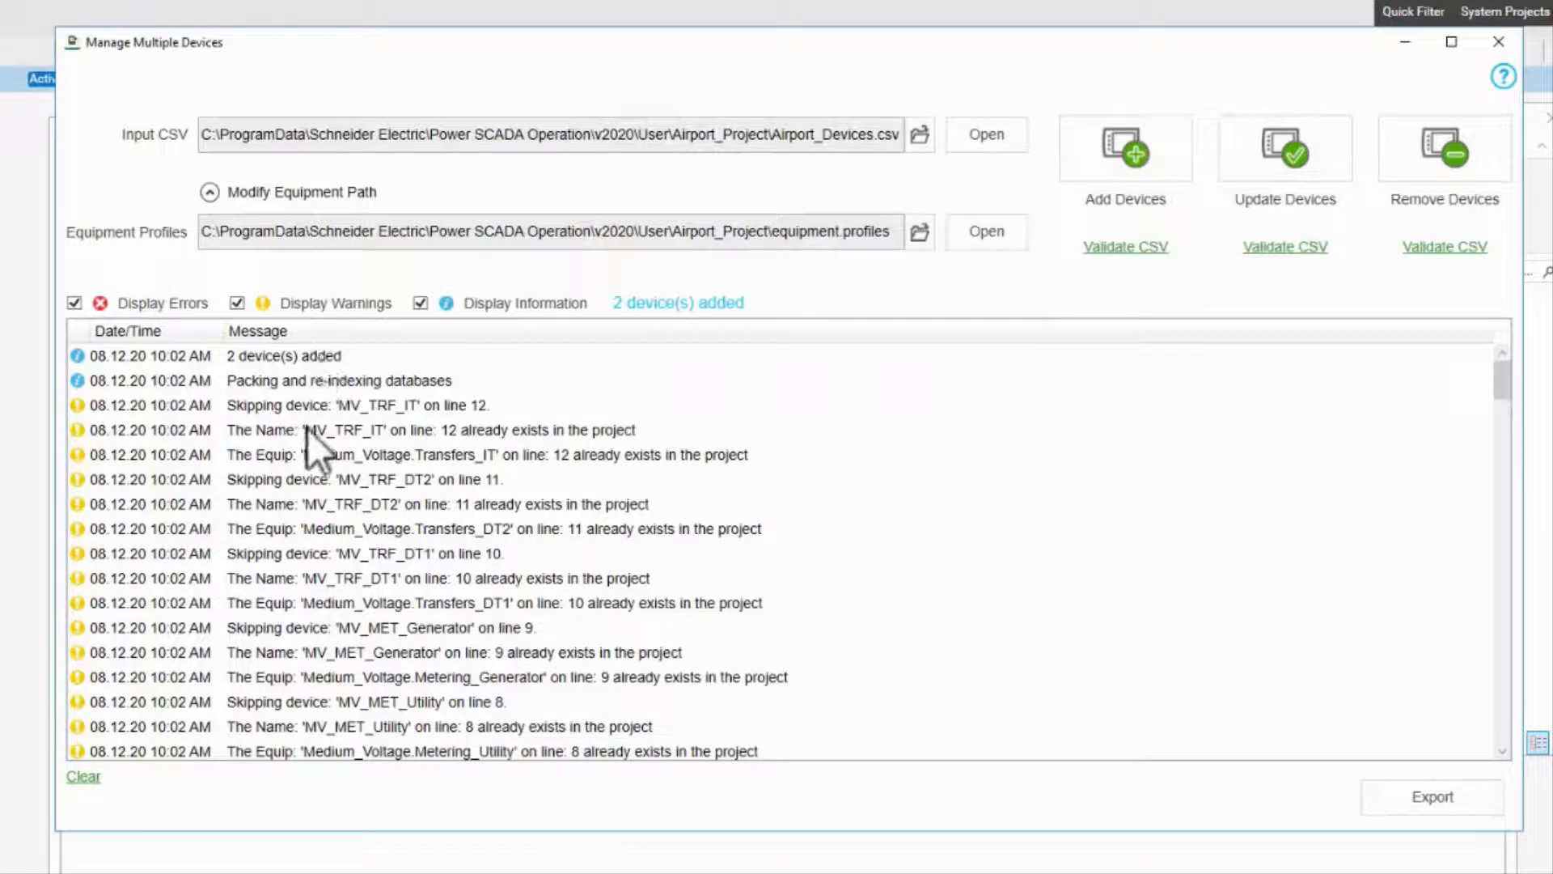
mouse_move(327, 579)
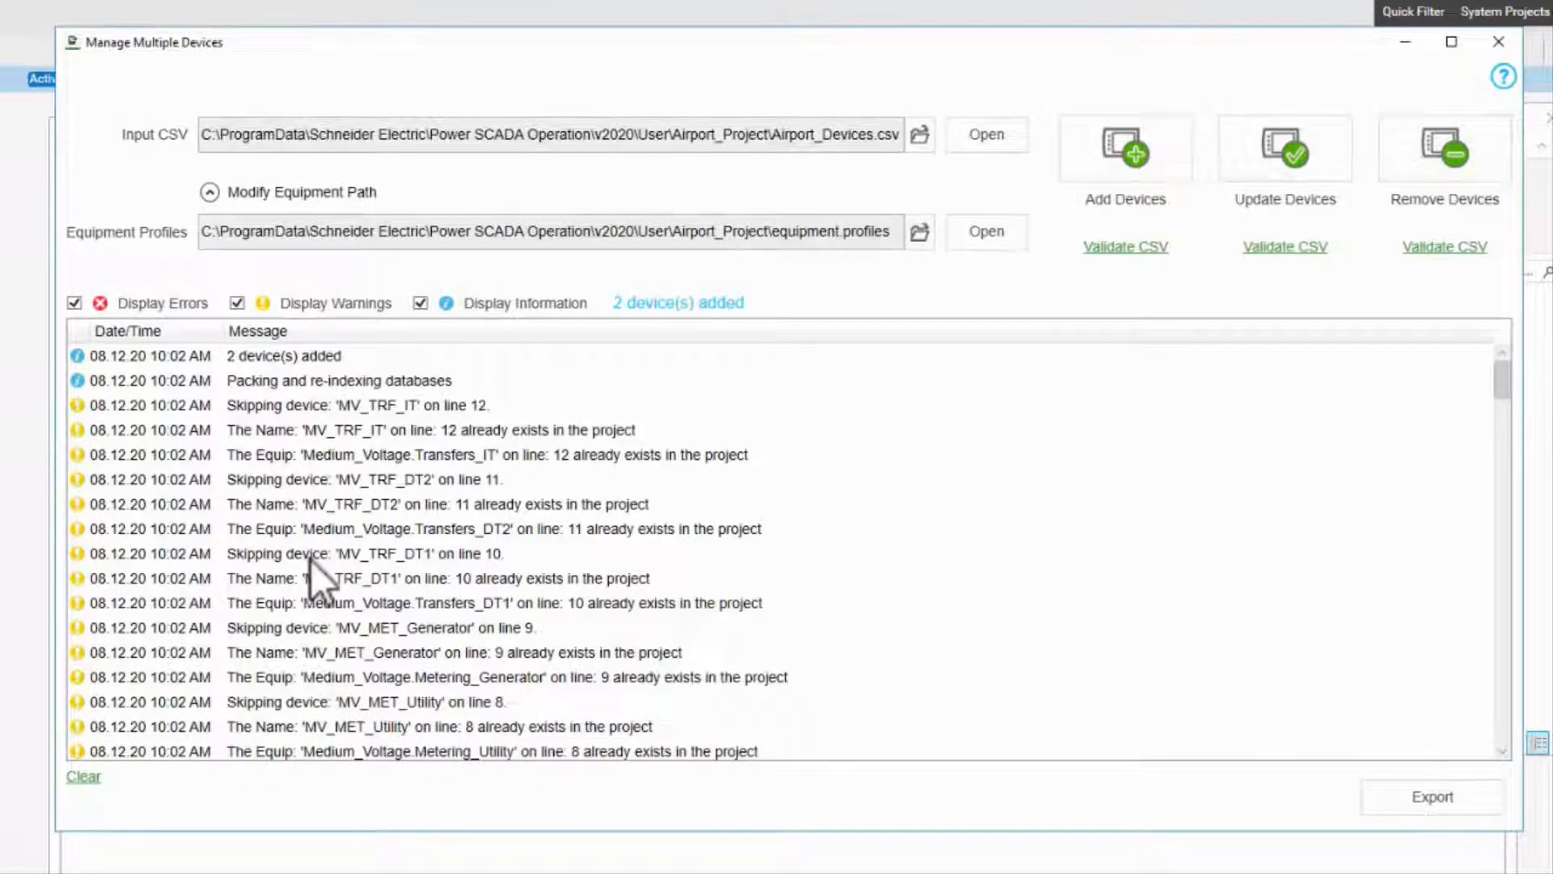
mouse_move(678, 342)
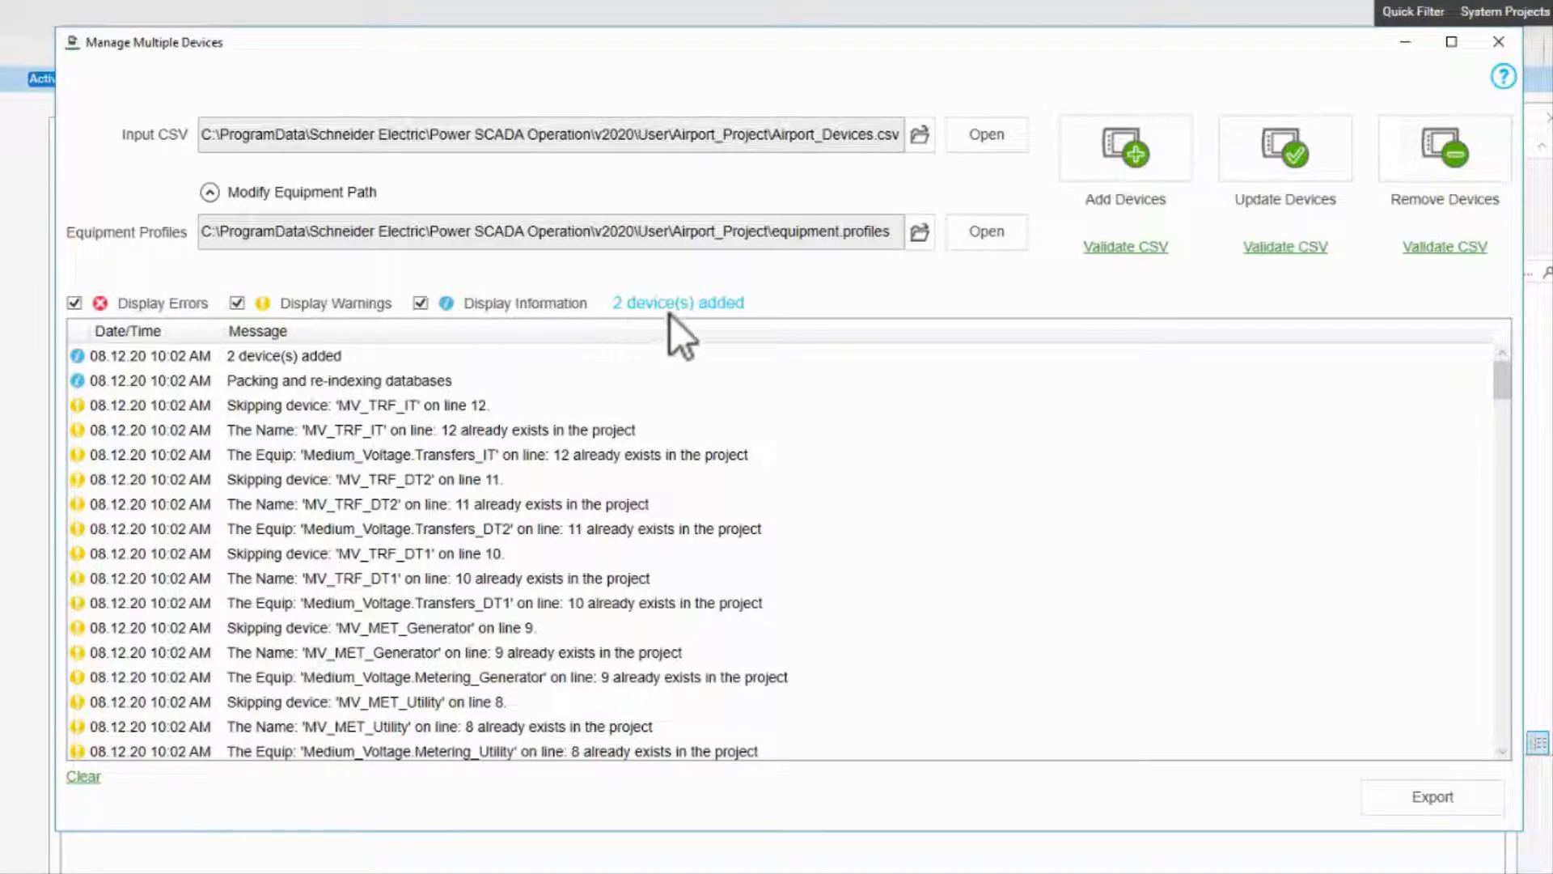
mouse_move(976, 187)
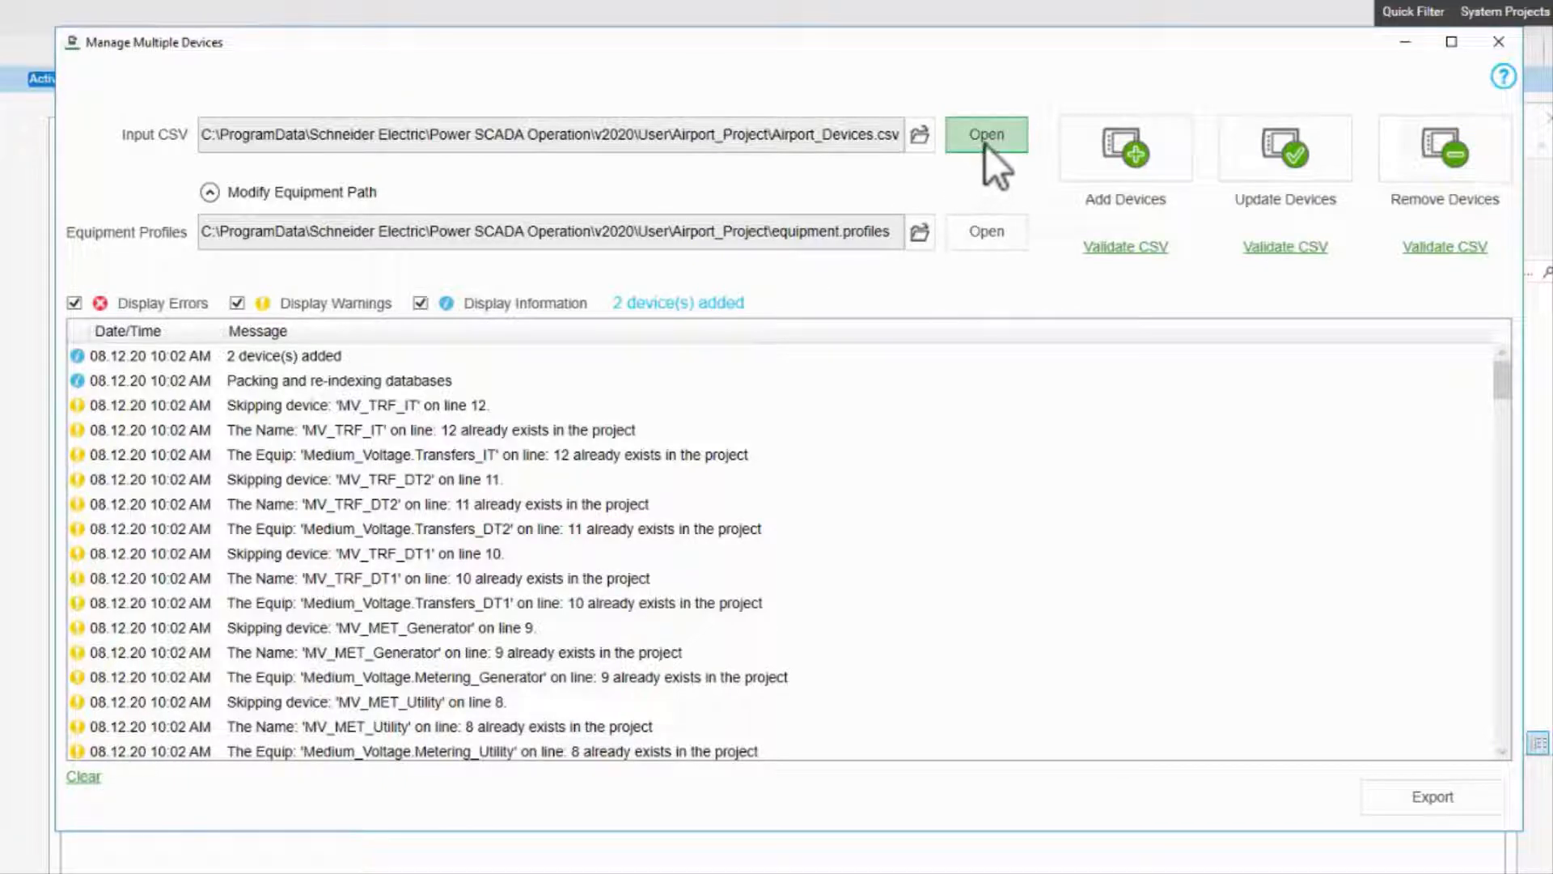
left_click(985, 134)
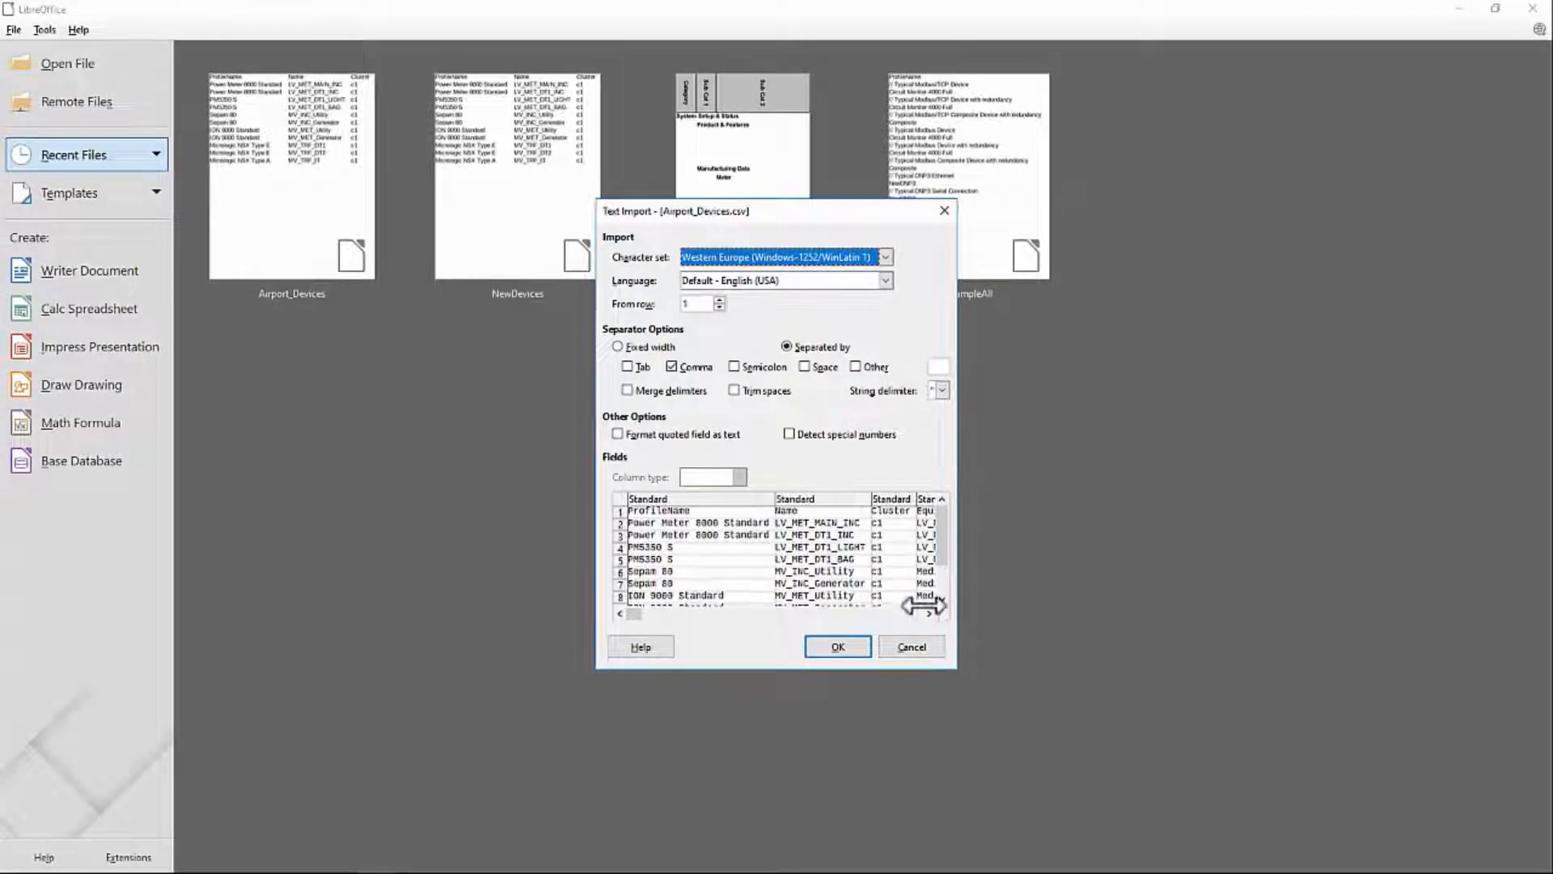
Accept the text import and validate the CSV, which fails while the file is open elsewhere.
left_click(836, 646)
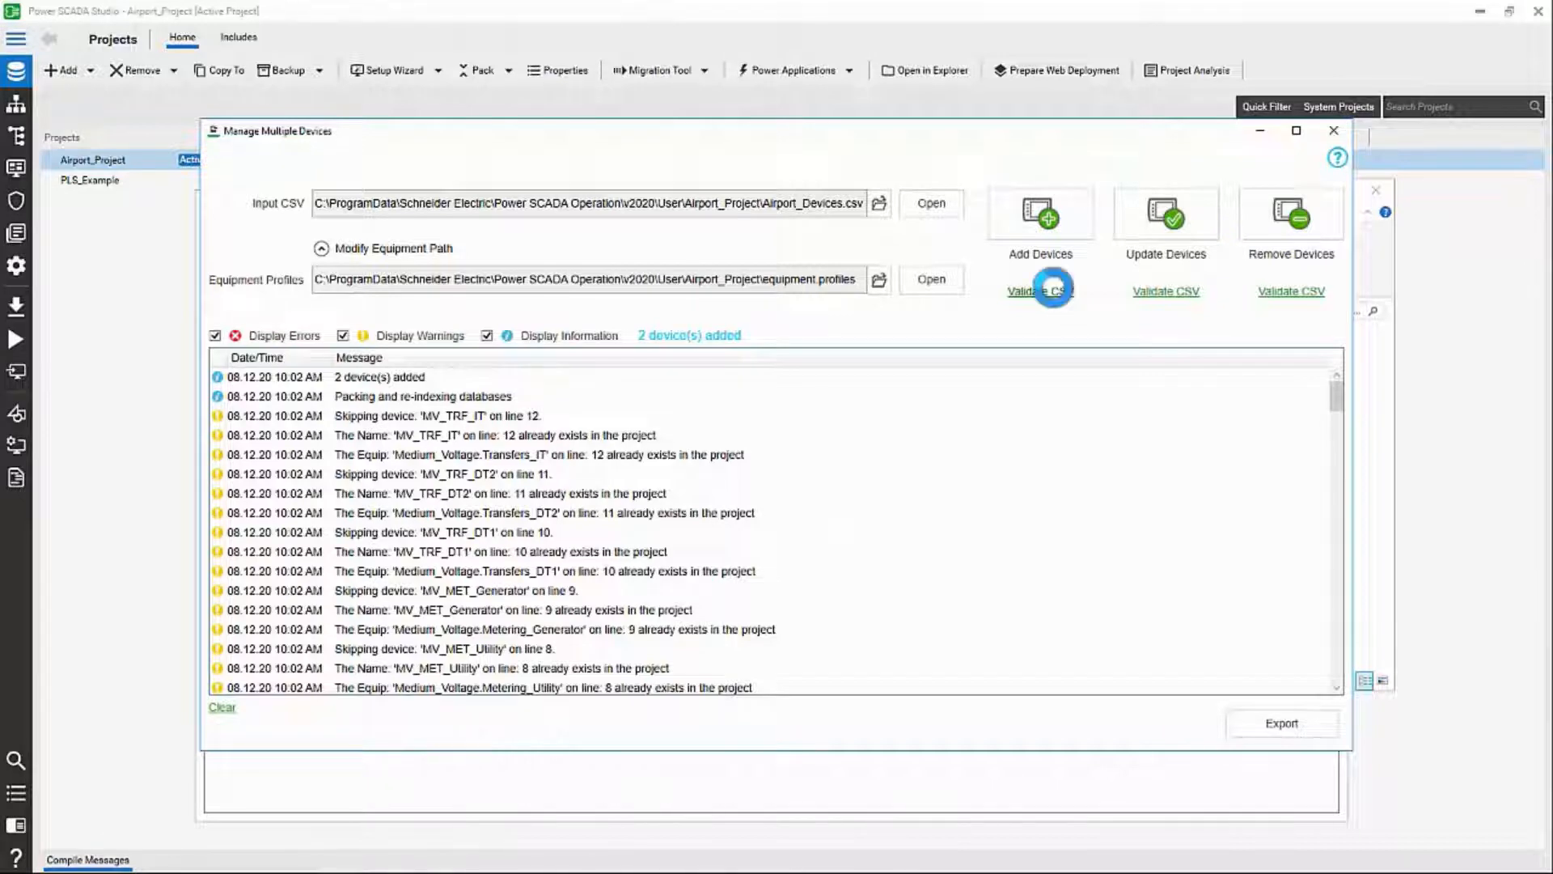
left_click(1040, 290)
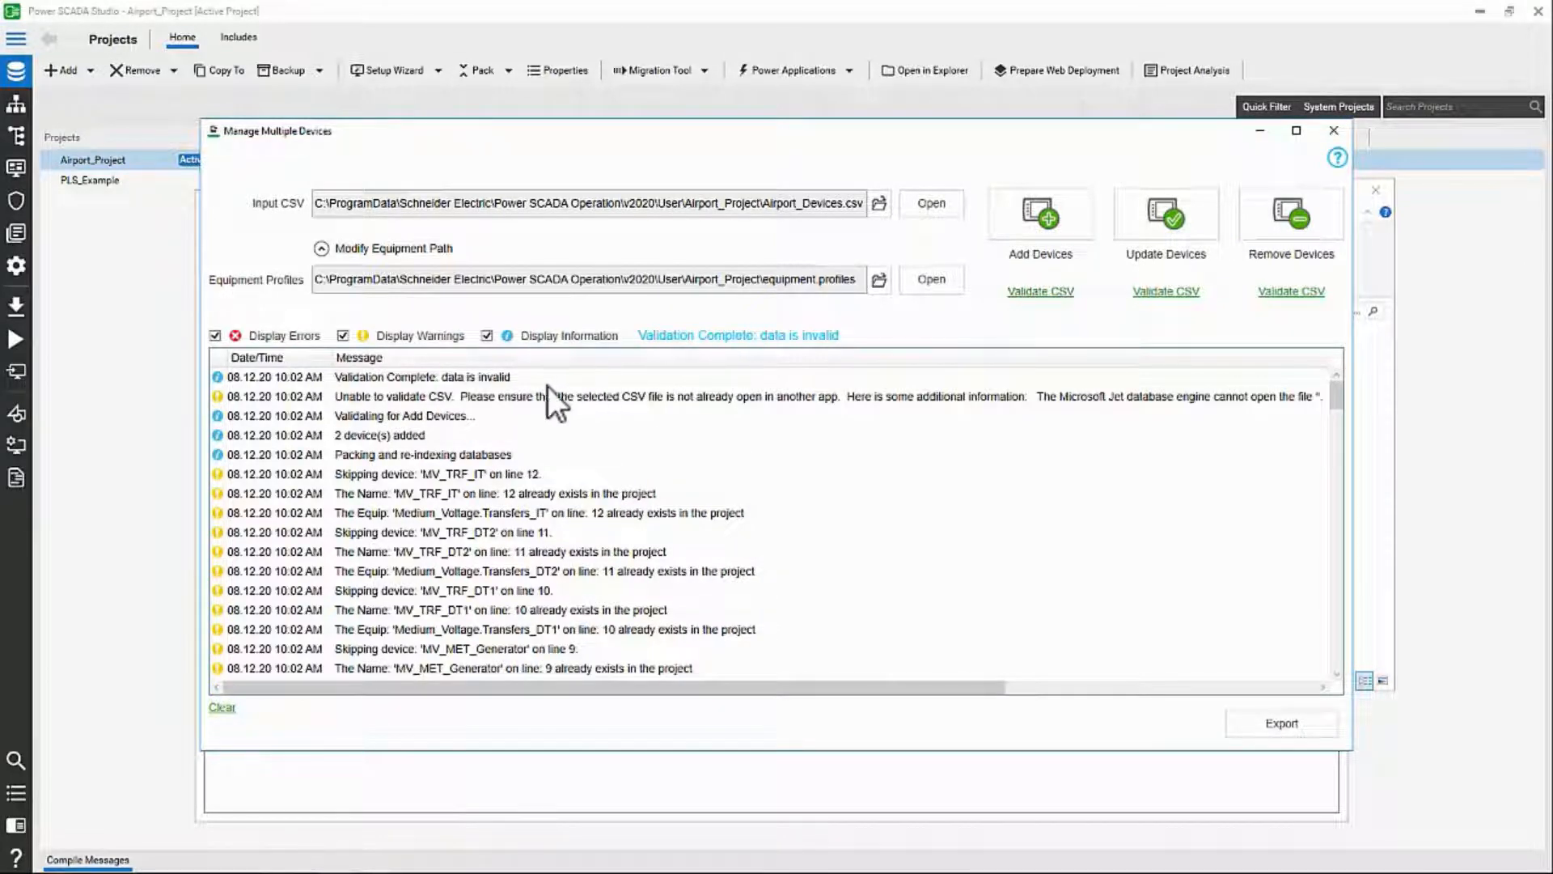
mouse_move(599, 415)
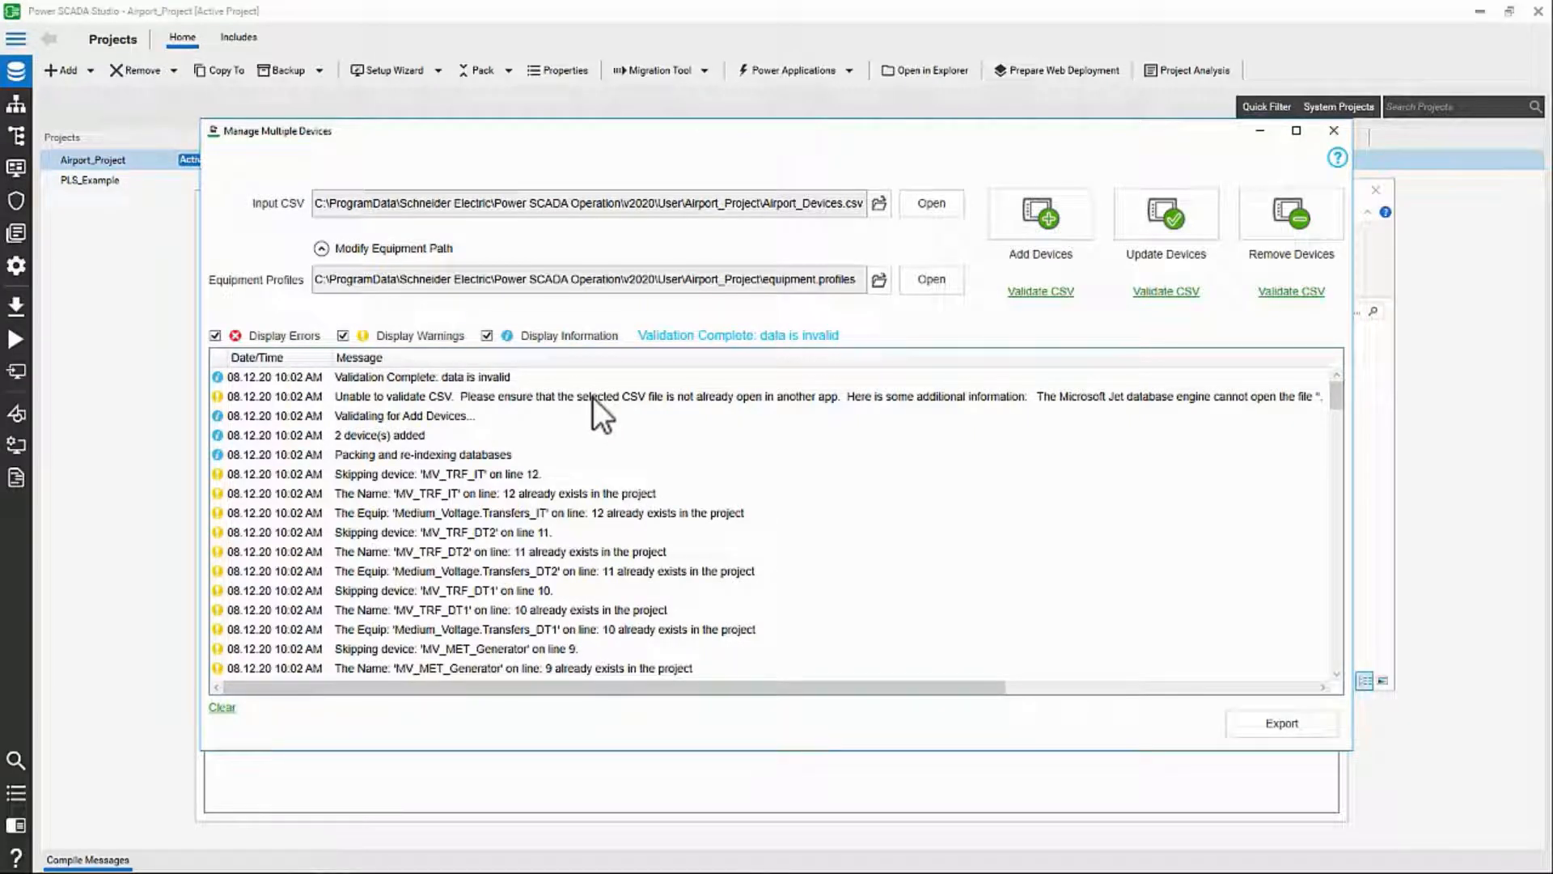
Misspell the first profile as 'Pwoer Meter 8000 Standard', edit the LV_MET_DT1_INC Equip value, and return to the device manager.
key("alt+tab")
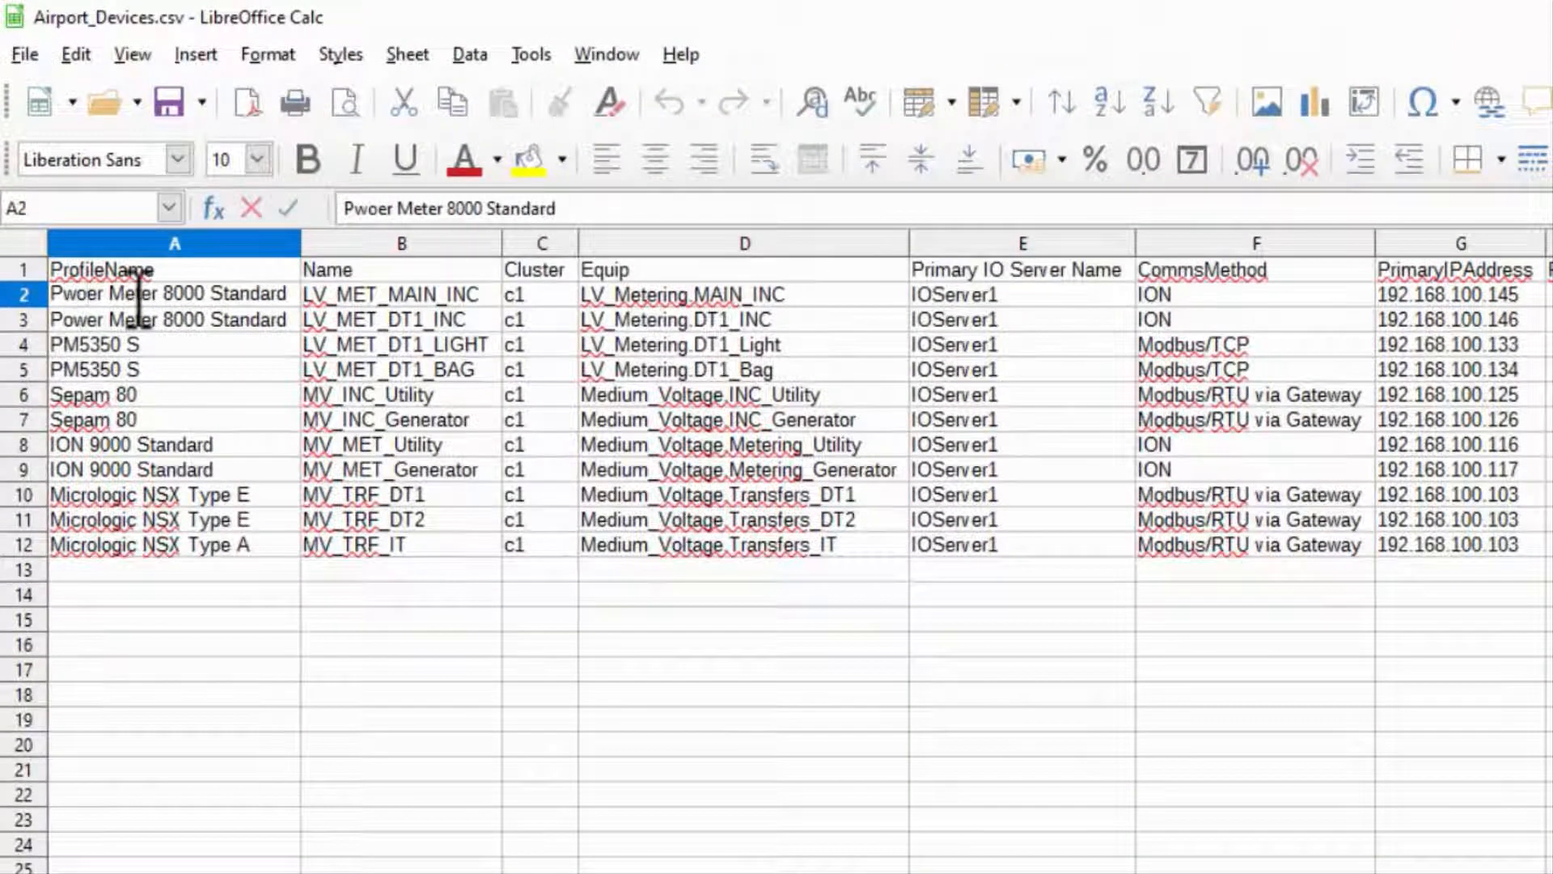
left_click(175, 318)
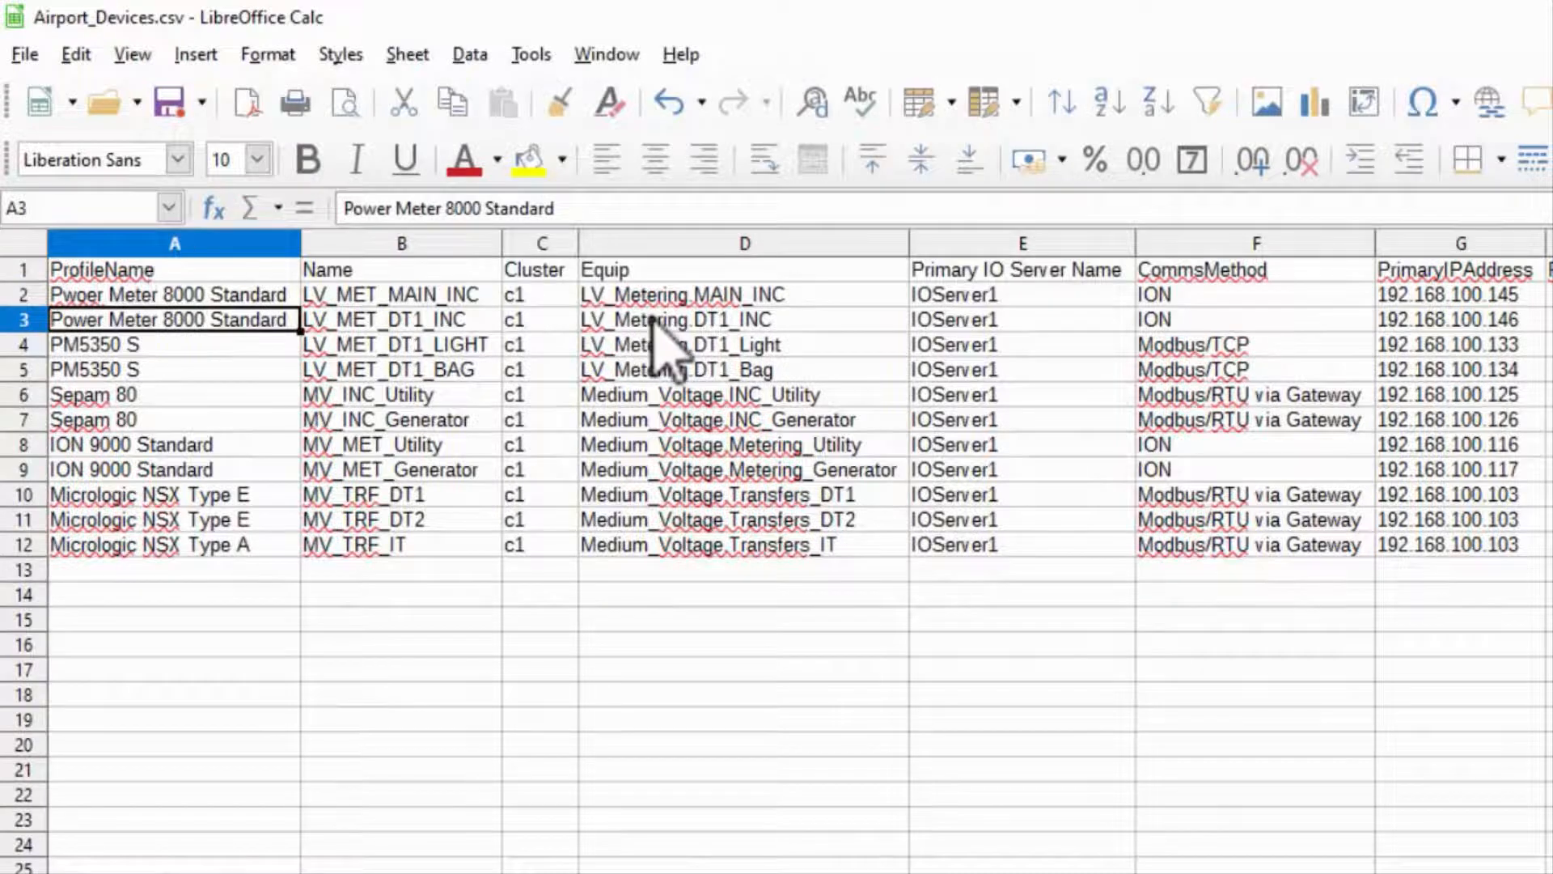
double_click(678, 319)
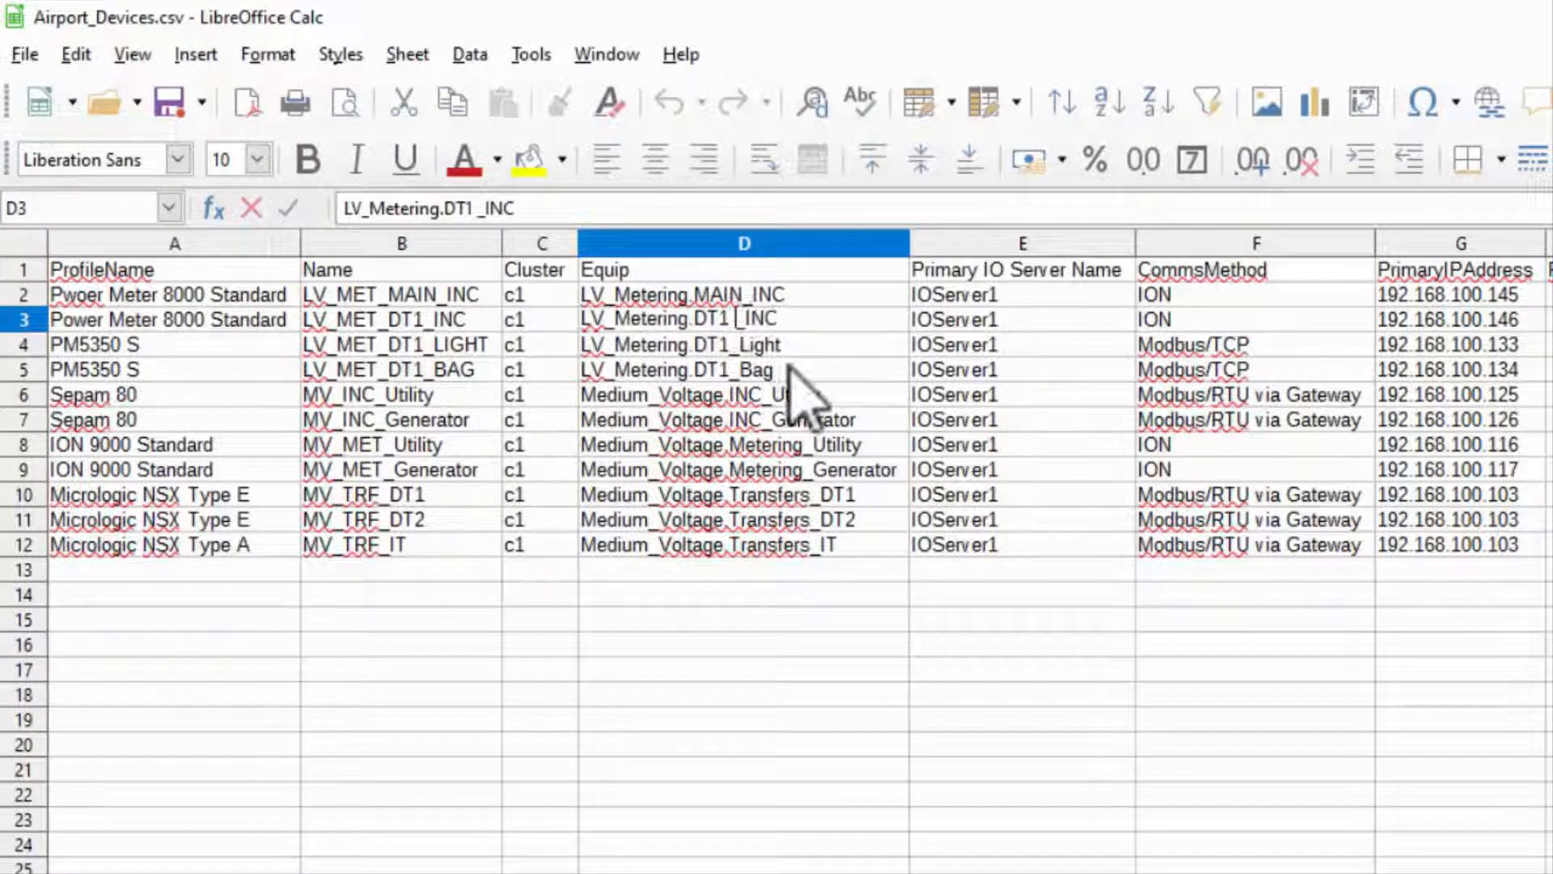
left_click(743, 343)
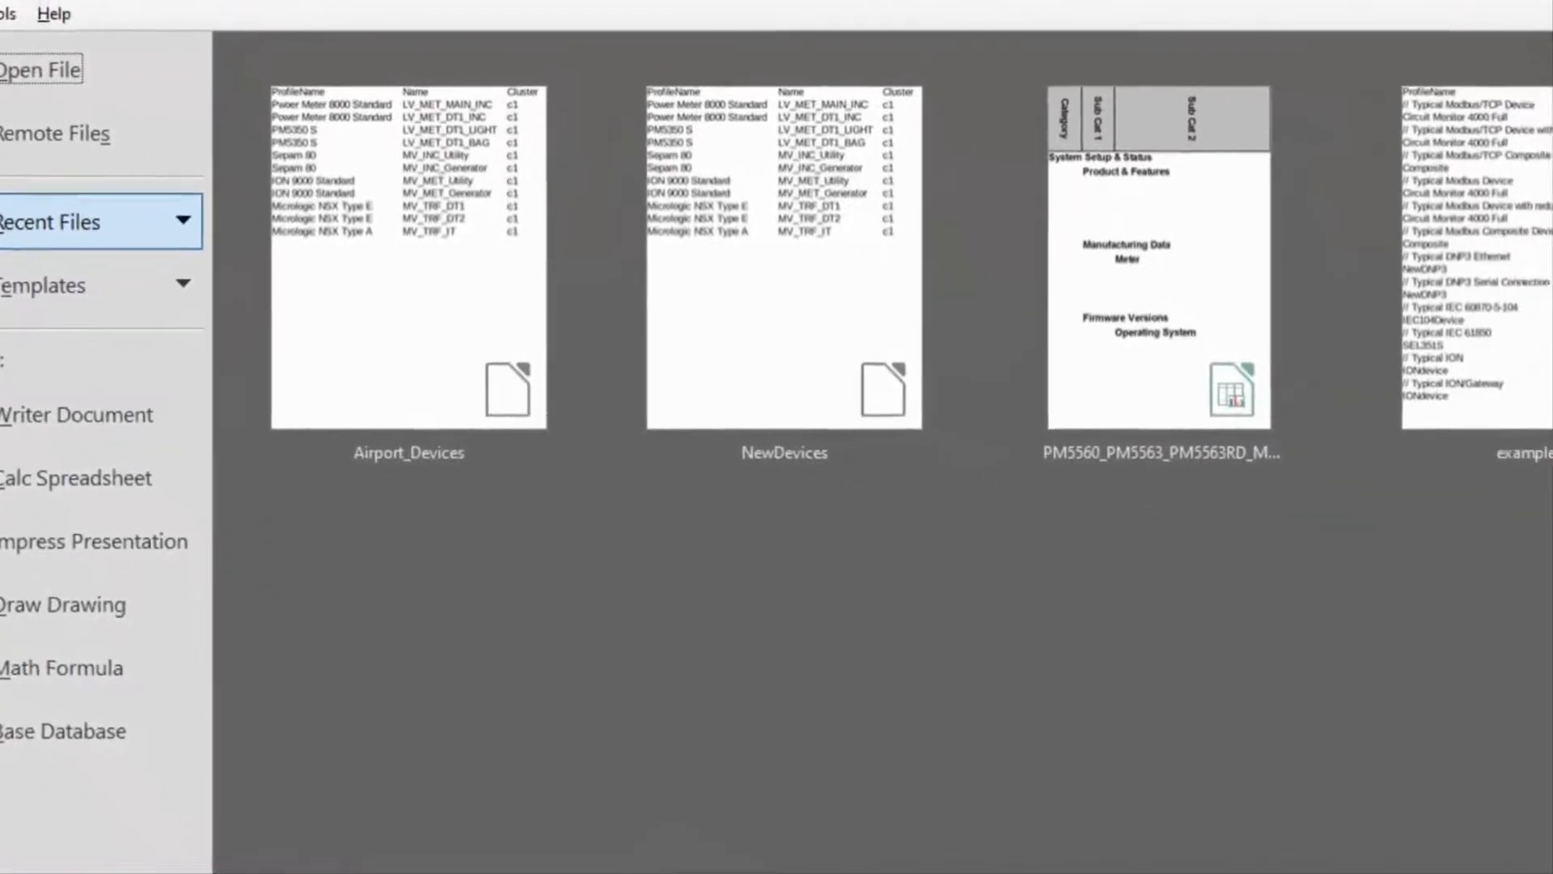
left_click(1128, 270)
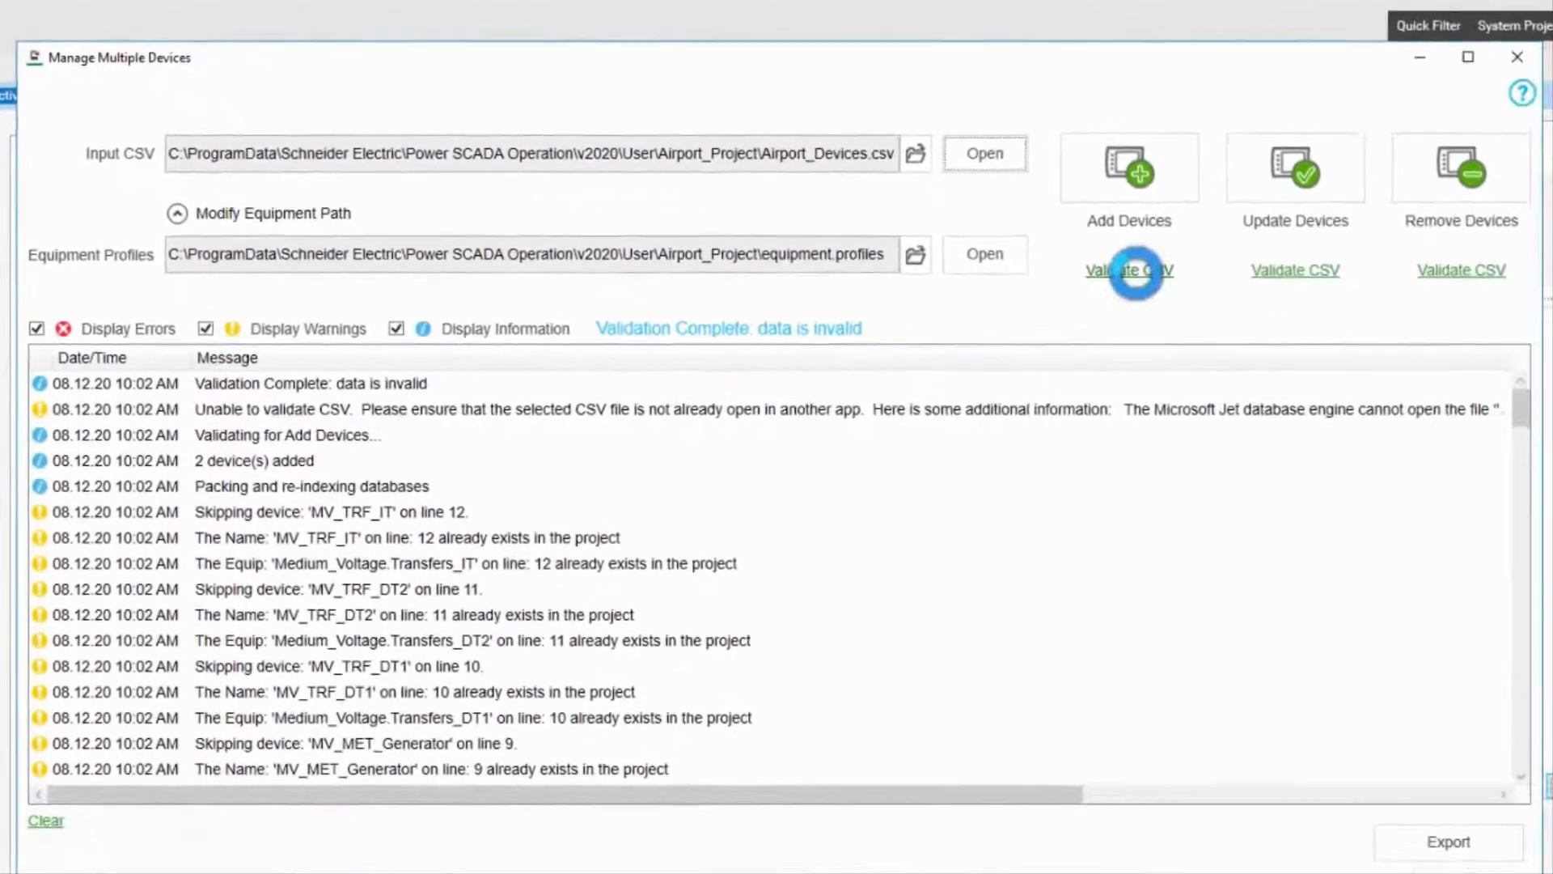
Revalidate the edited CSV so the log flags the missing 'Pwoer Meter 8000 Standard' profile on line 2.
left_click(1128, 270)
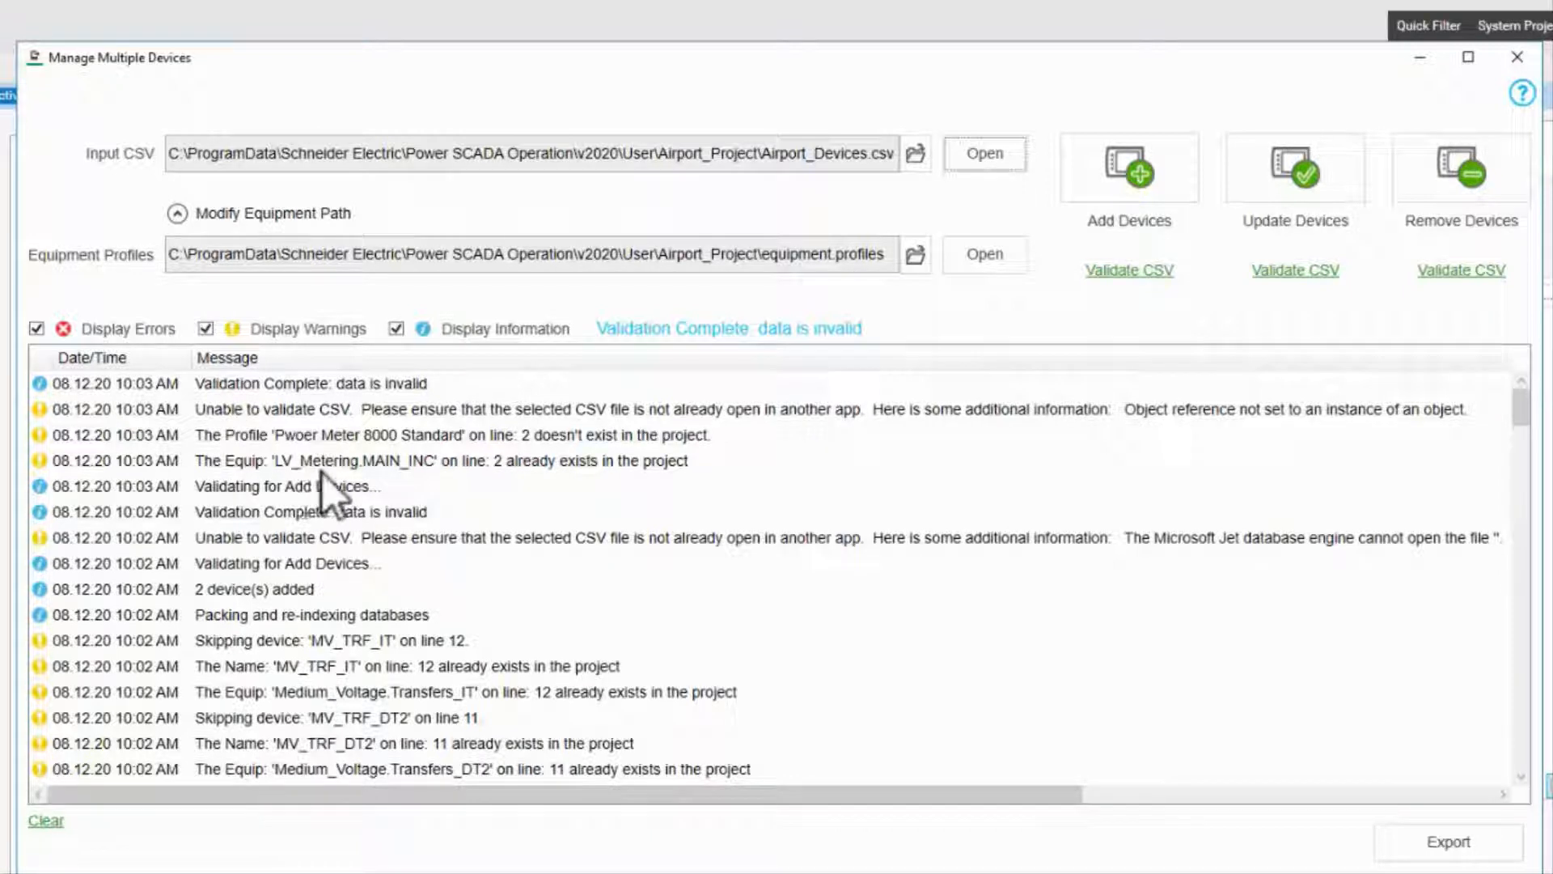
mouse_move(347, 457)
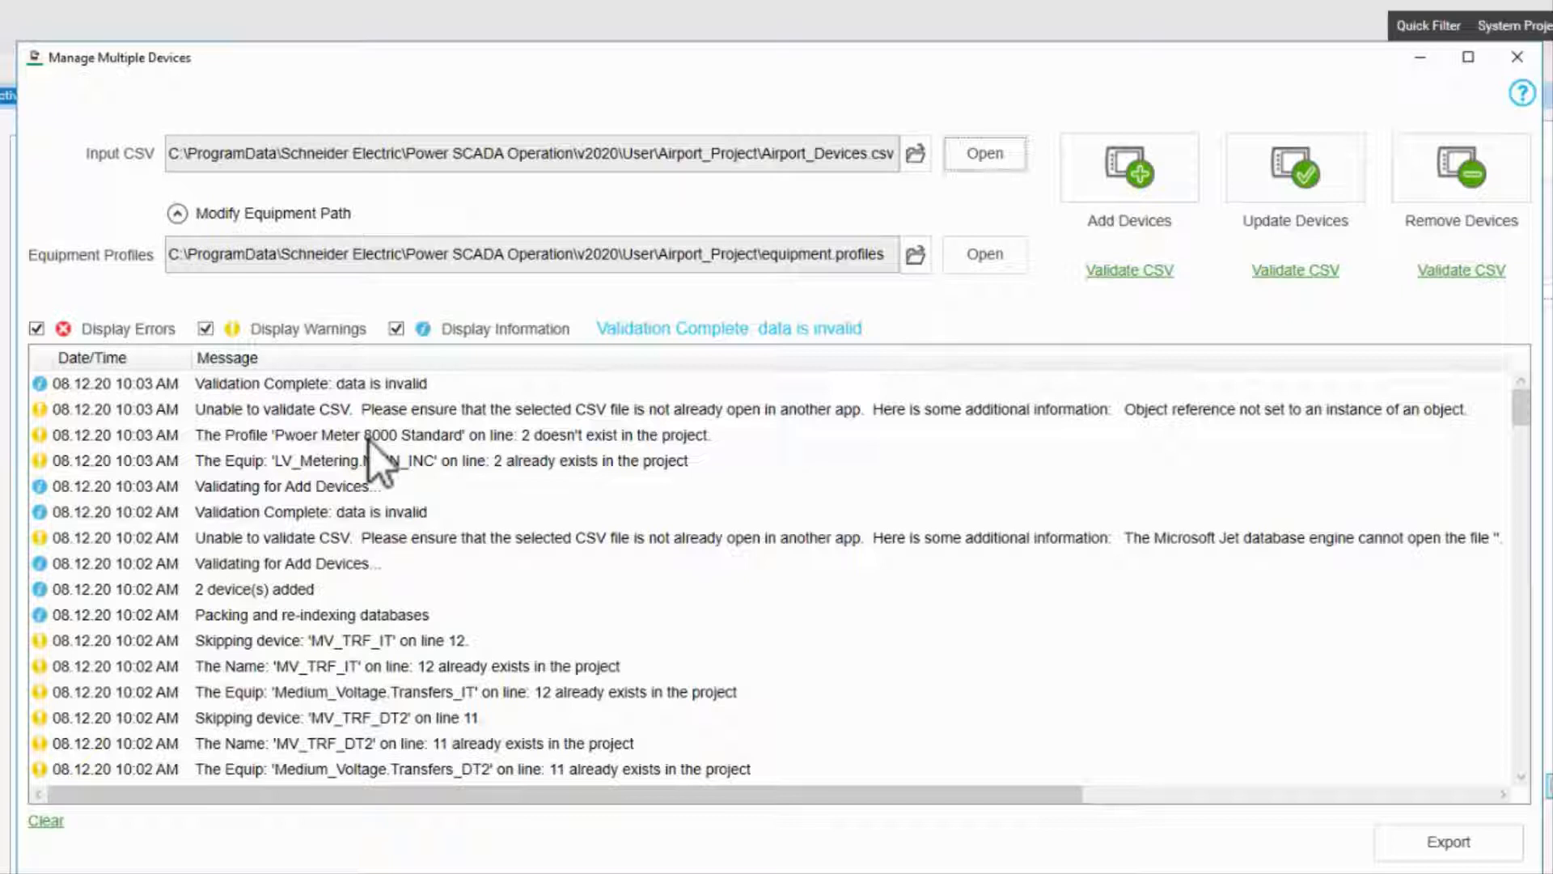
mouse_move(836, 183)
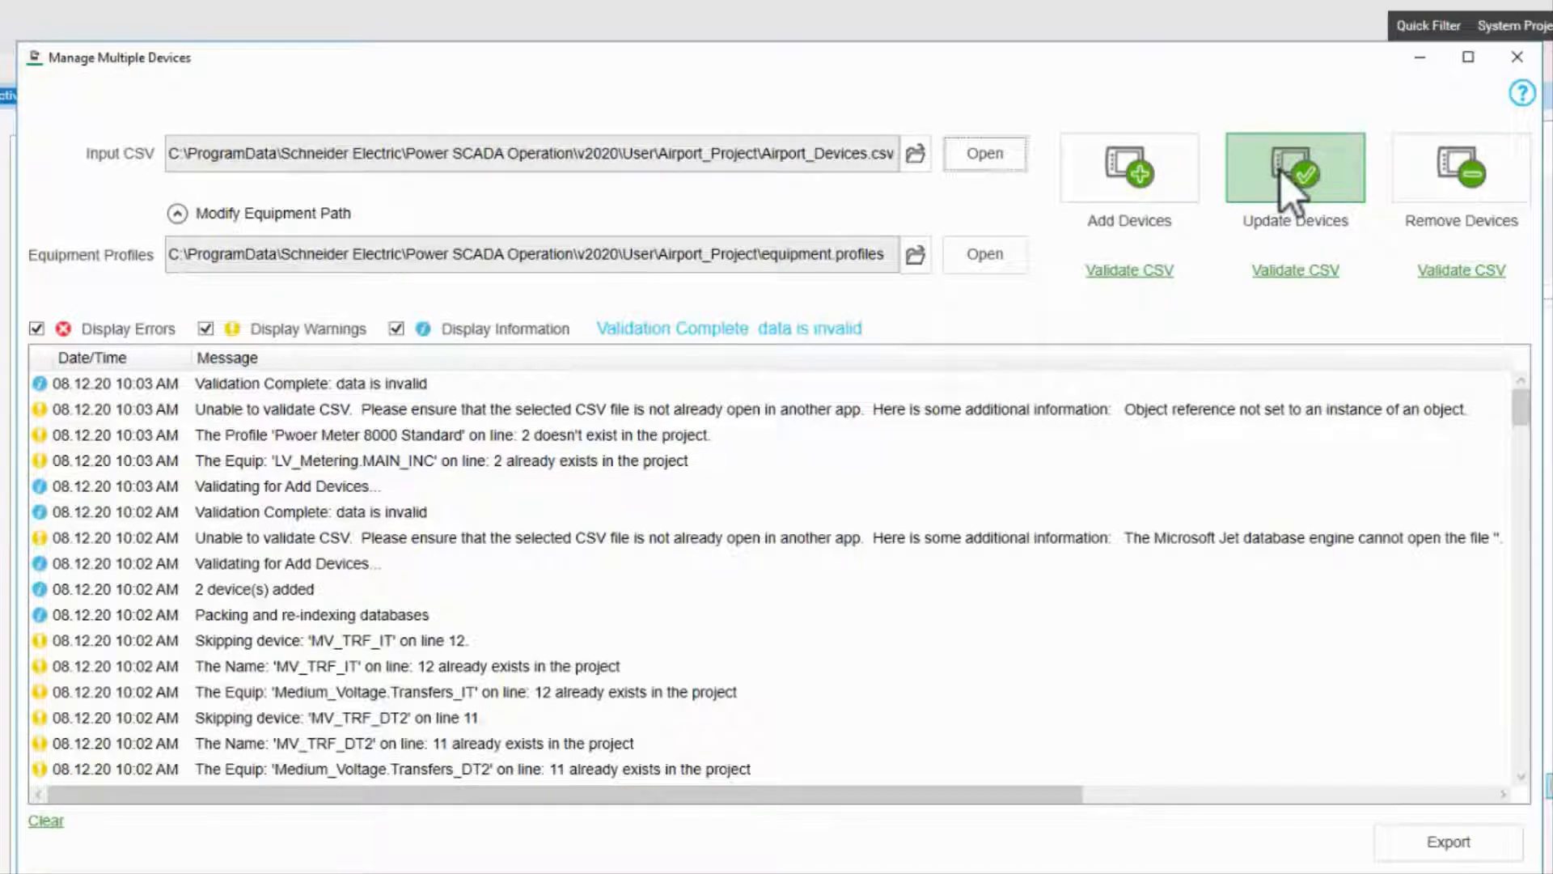
mouse_move(872, 158)
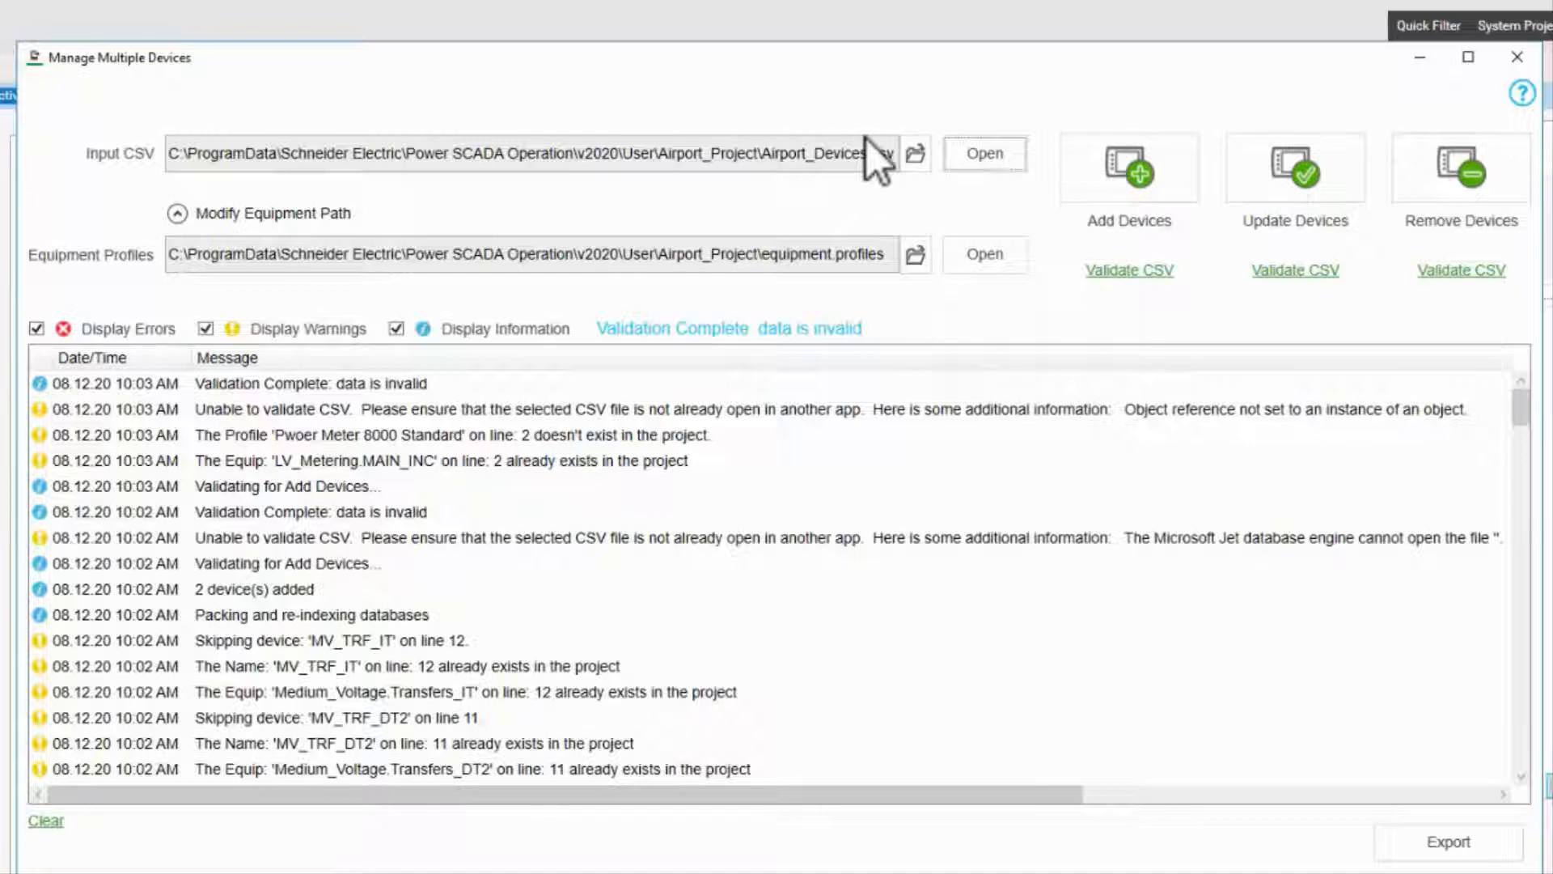